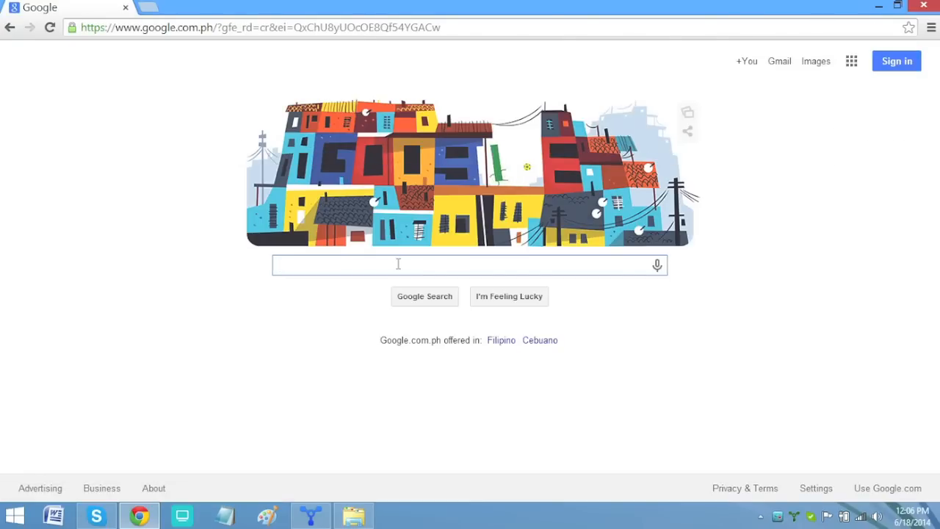
Search Google for 'vpnreactor' and open the VPNReactor.com result
type("vpnreactor")
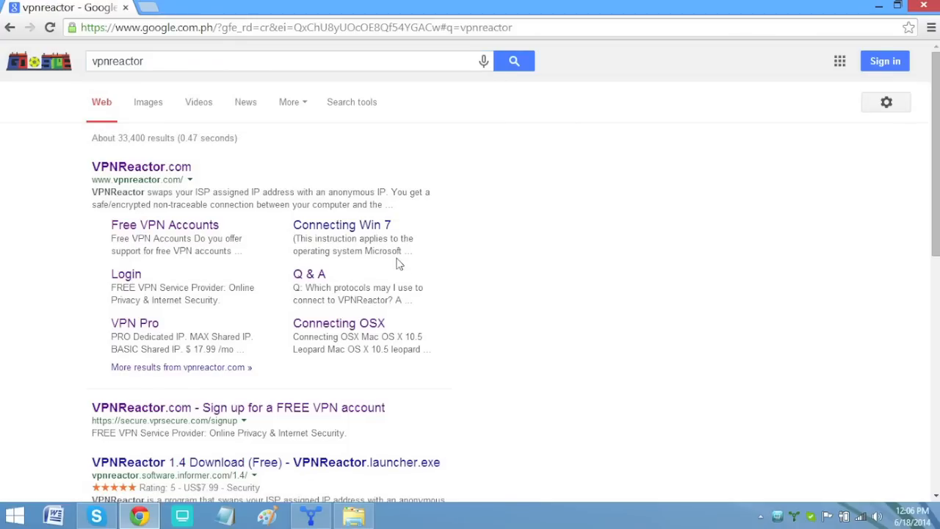
mouse_move(141, 166)
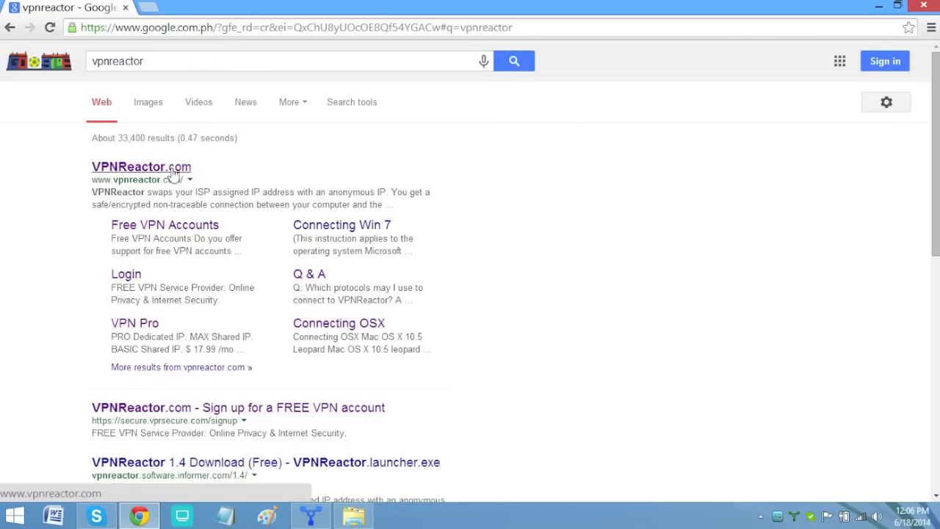
left_click(141, 166)
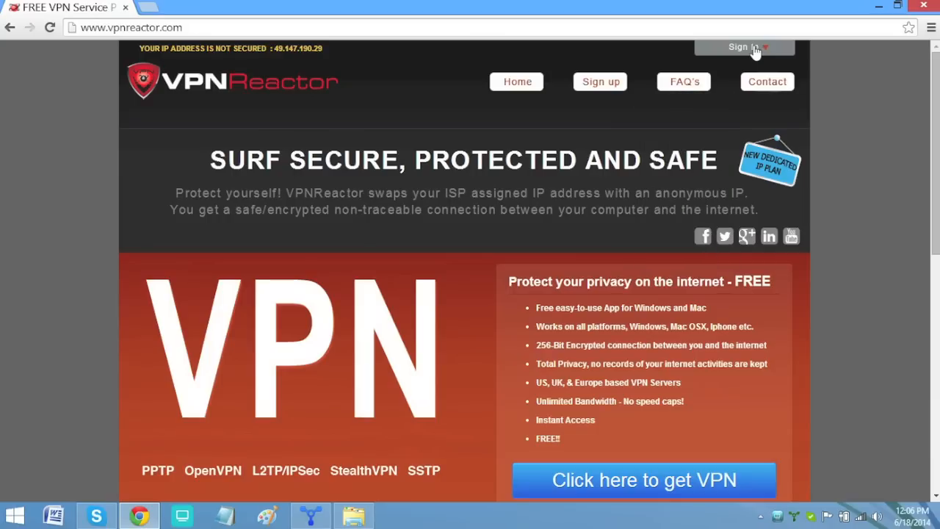
Go to the VPNReactor sign-in page and switch to the sign-up form
left_click(743, 46)
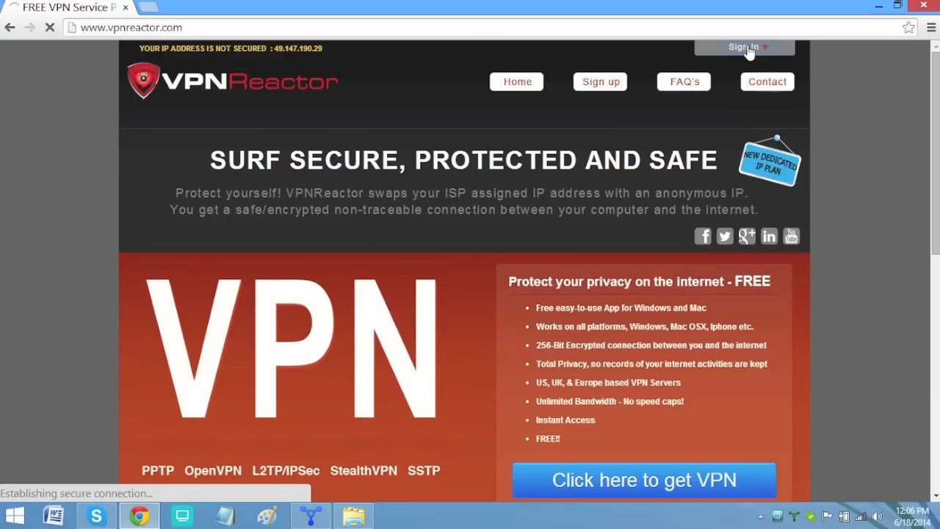
left_click(743, 45)
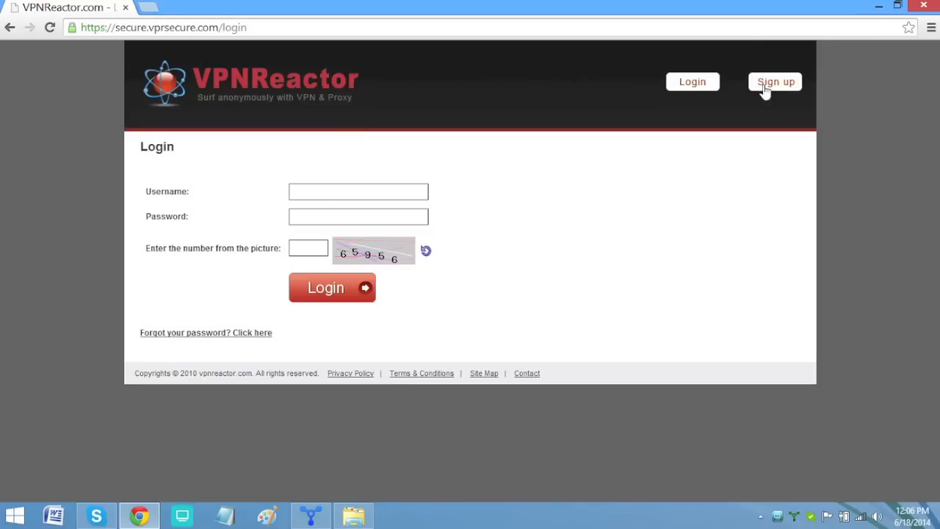
left_click(775, 83)
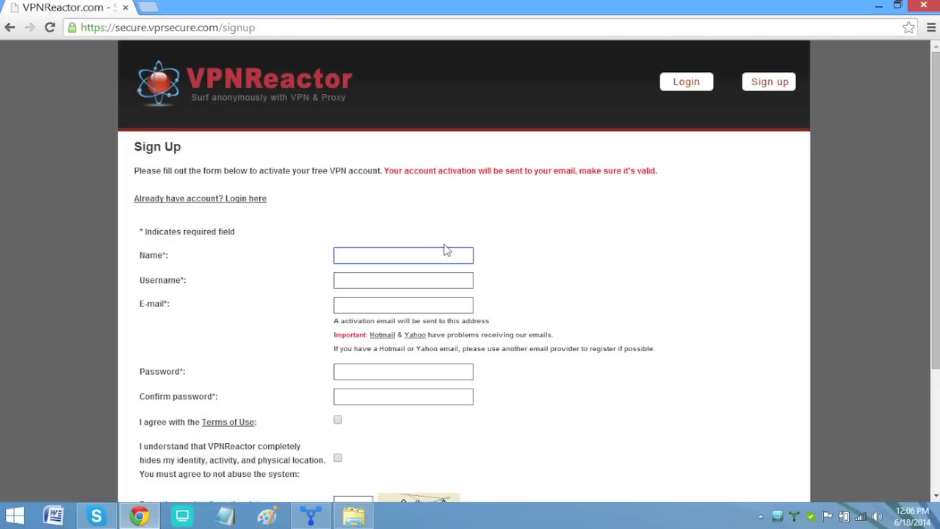
Enter the name, the username 'vpnreactor' and the Hotmail address, accepting the autofill suggestions
type("VPNReactor")
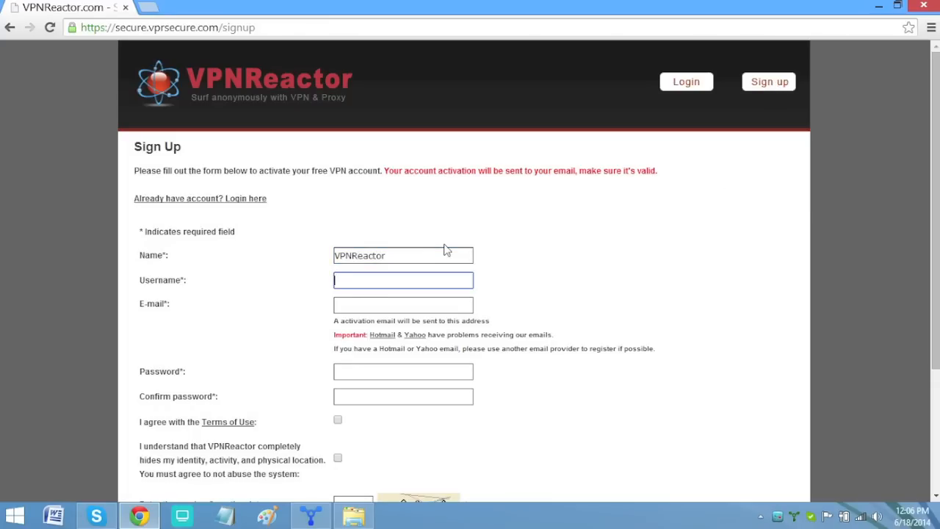
type("vpnreactor")
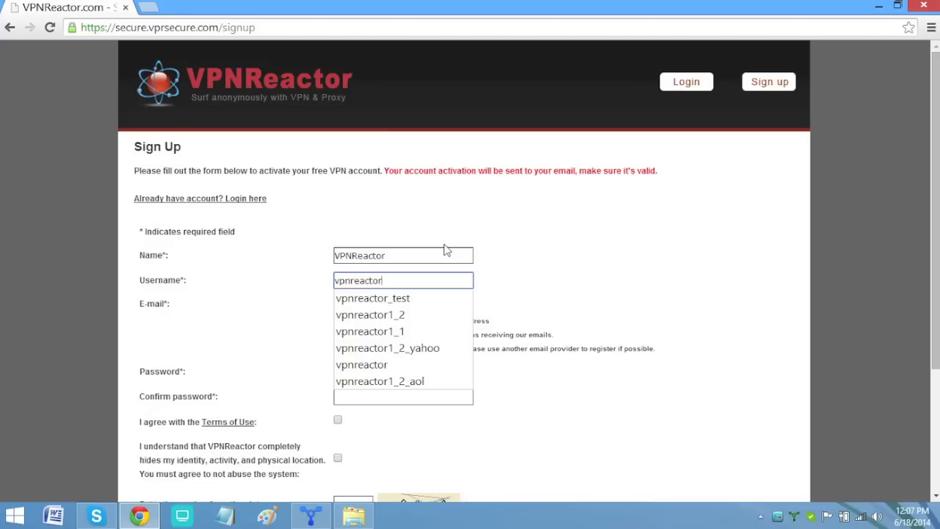
left_click(373, 297)
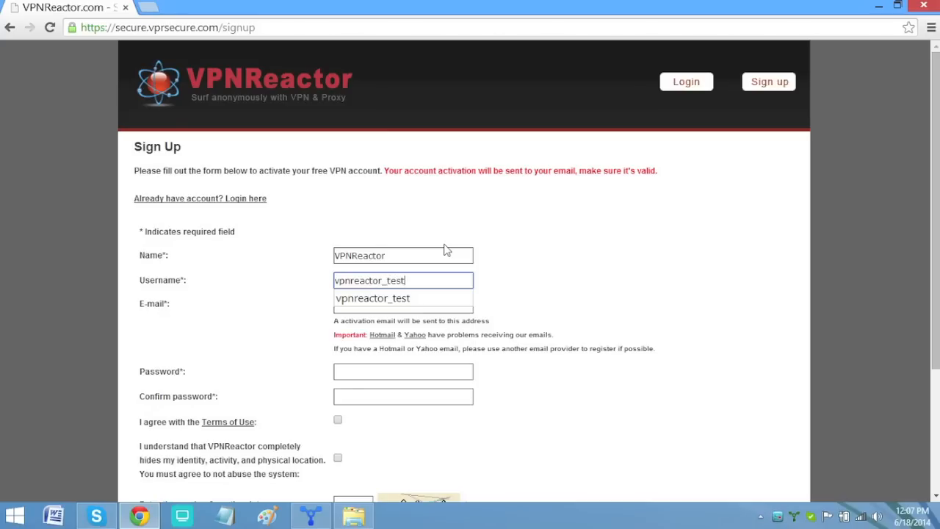
left_click(402, 304)
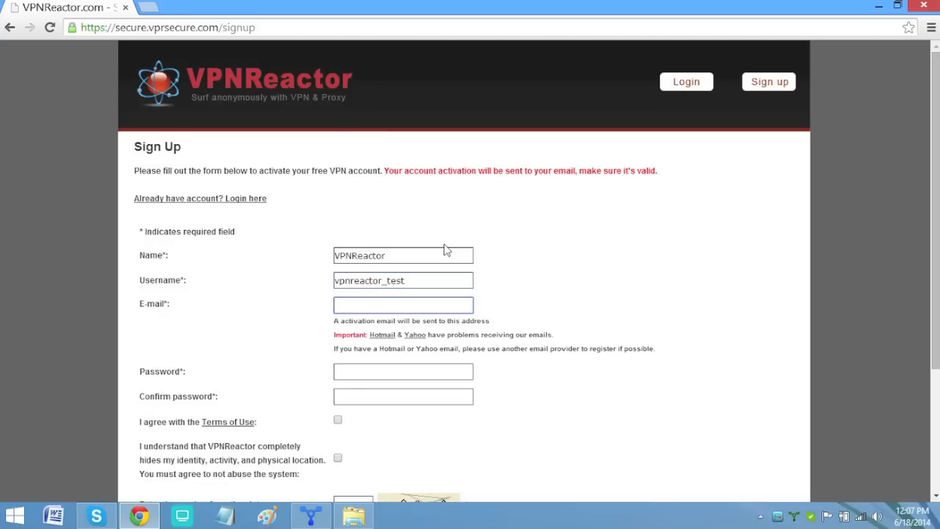
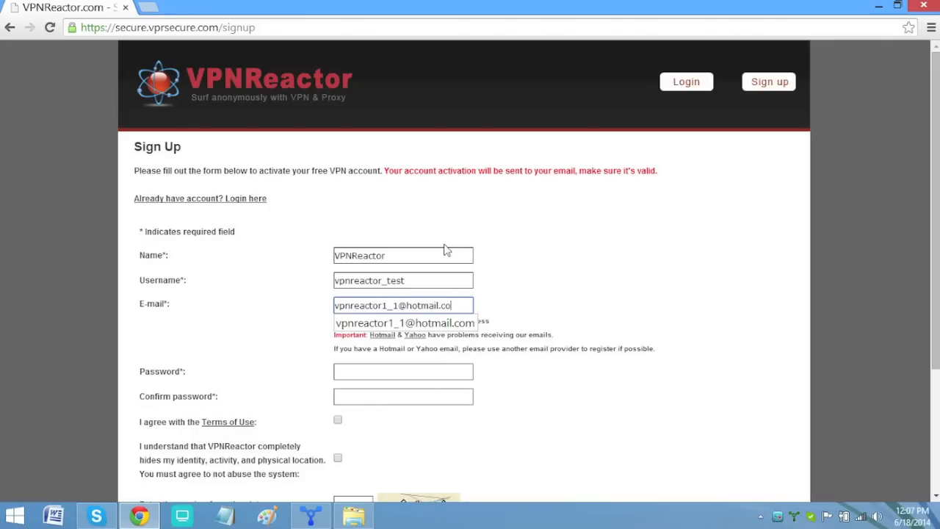
left_click(402, 371)
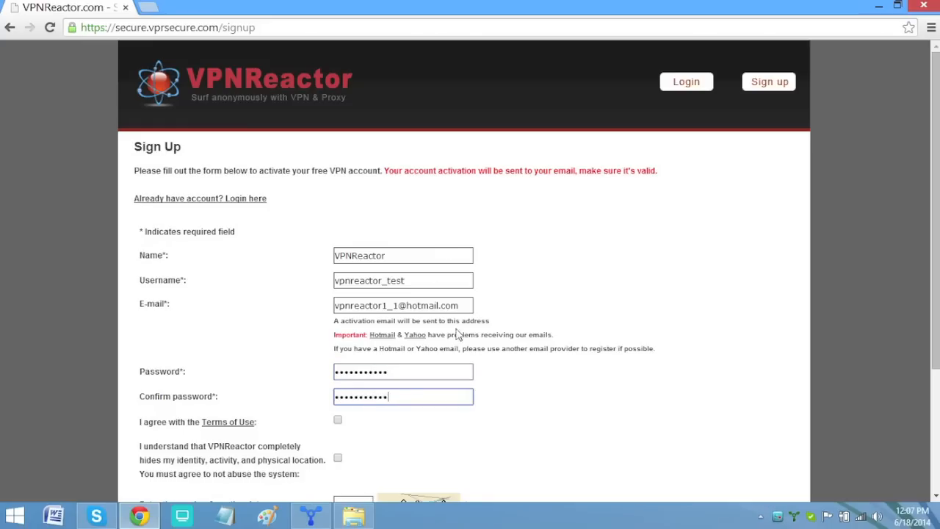
Agree to the Terms of Use and no-abuse statement and enter captcha number 506
scroll("down", 3)
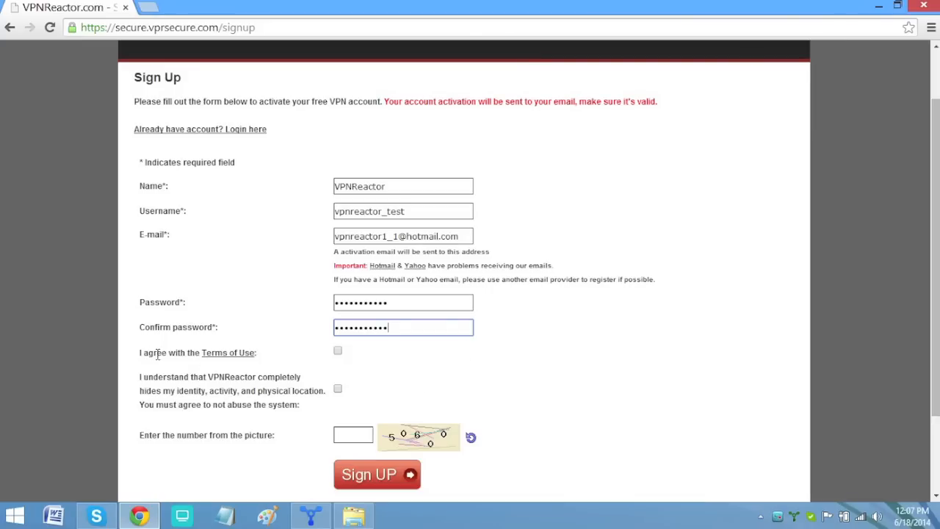
left_click(338, 350)
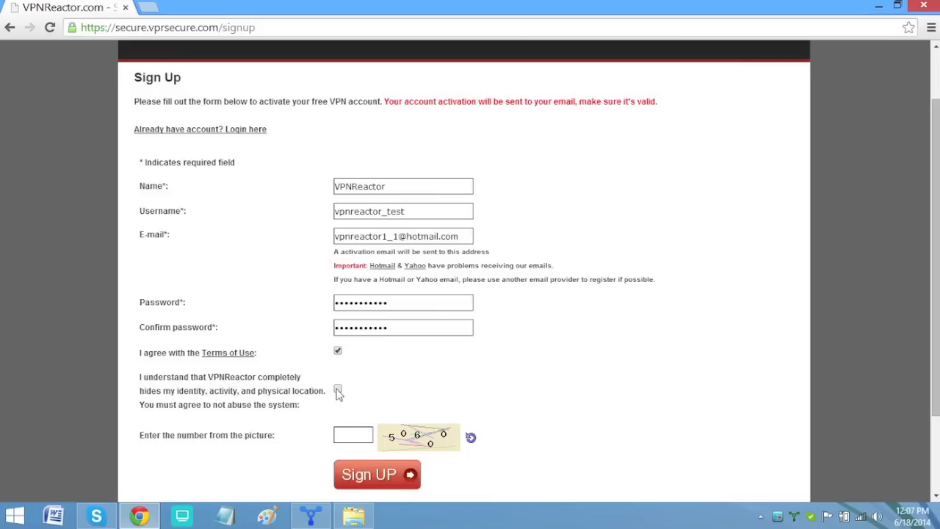
left_click(338, 390)
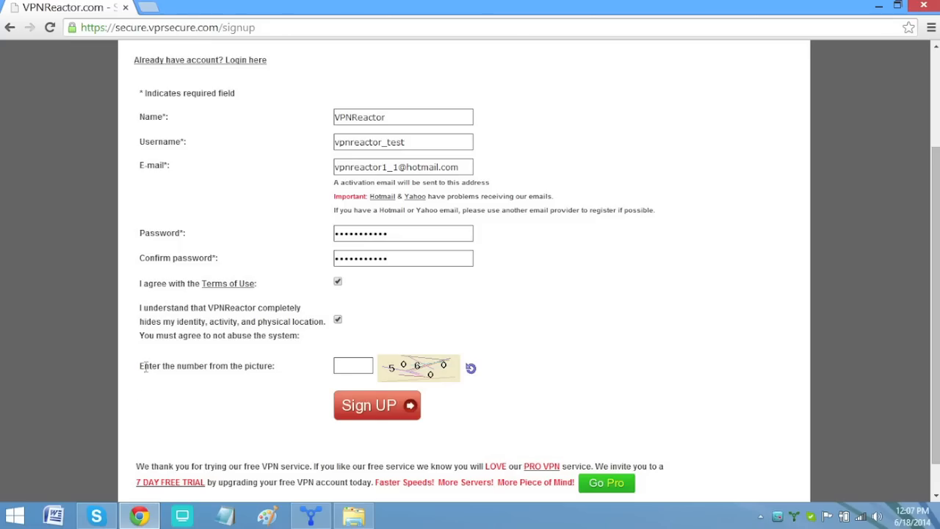
left_click(352, 366)
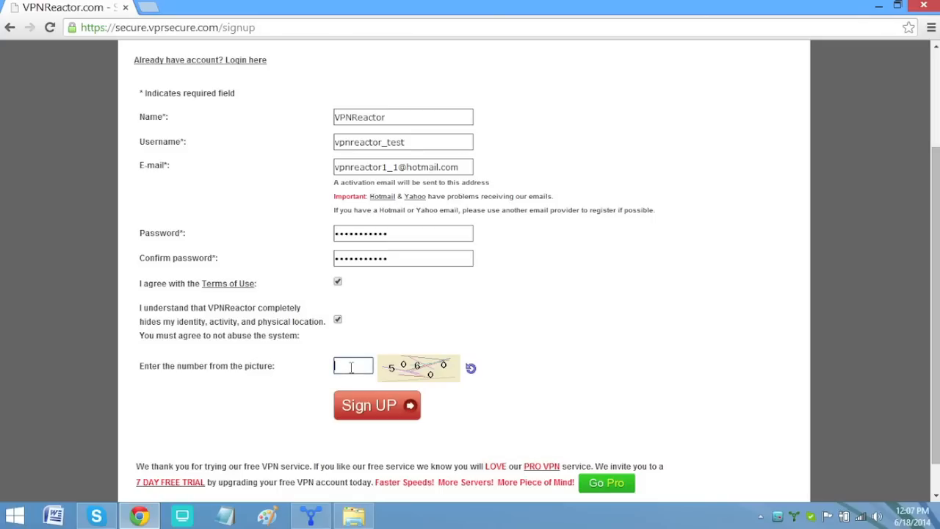
type("5")
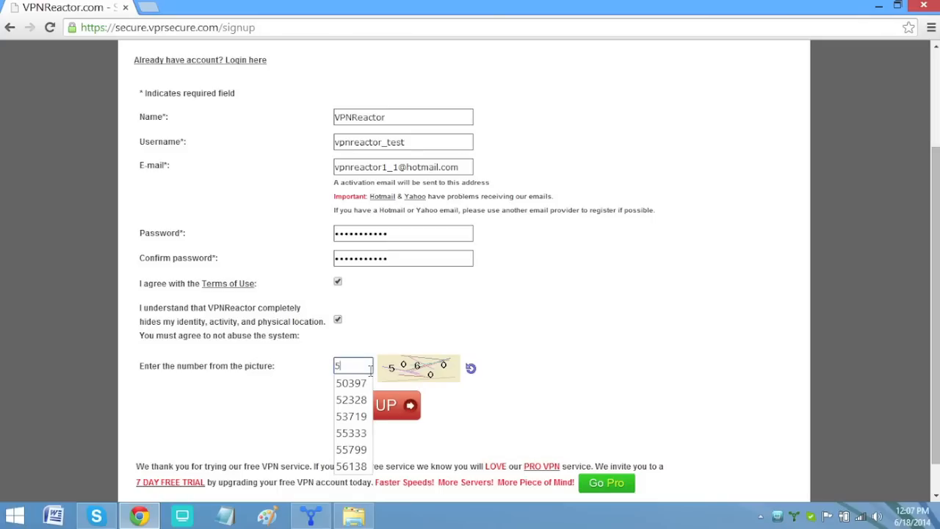
type("0600")
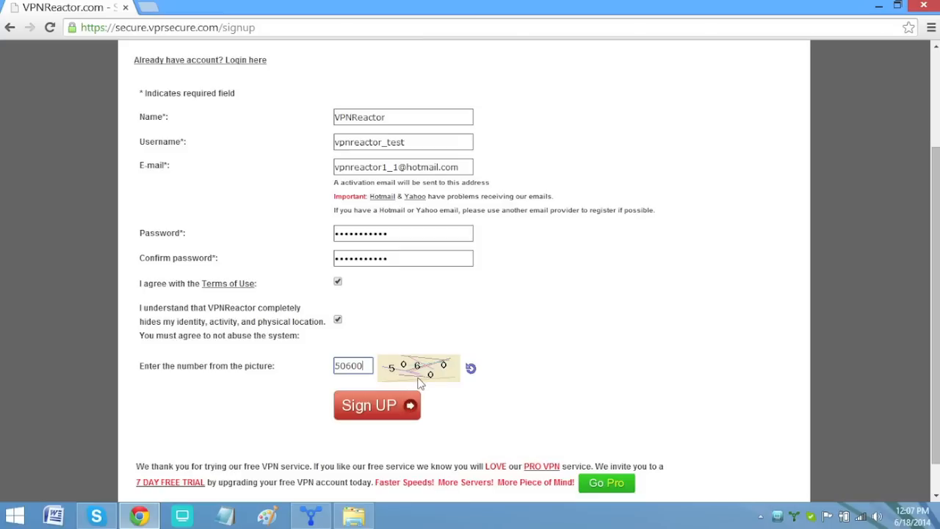
Submit the sign-up form and head to hotmail.com for the confirmation email
left_click(377, 405)
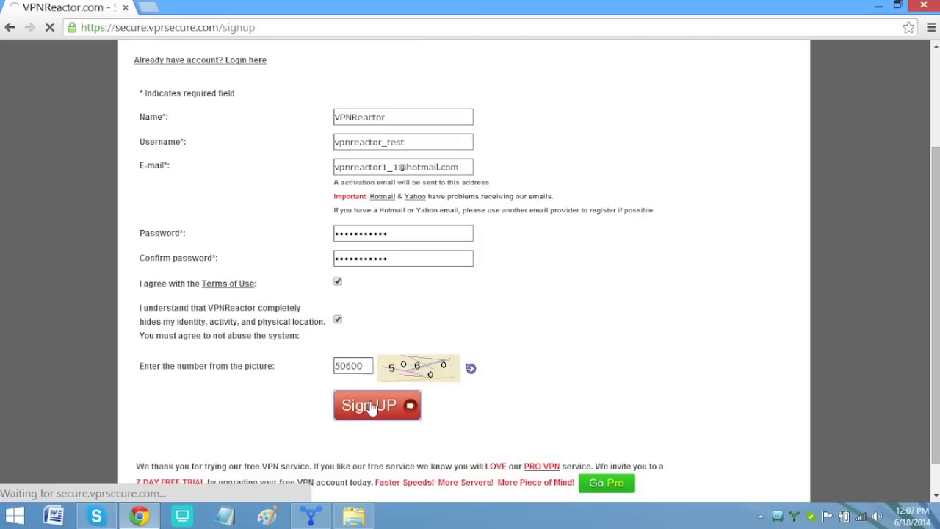
left_click(370, 405)
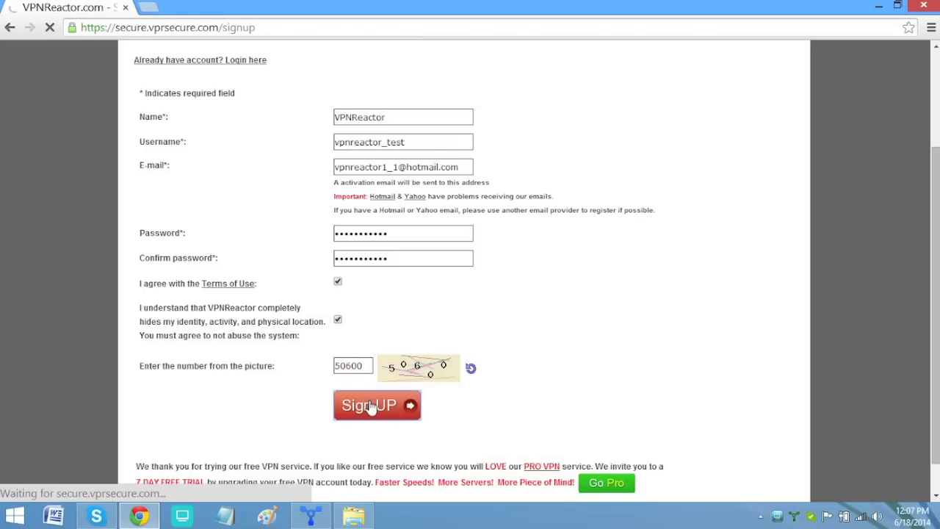
left_click(376, 405)
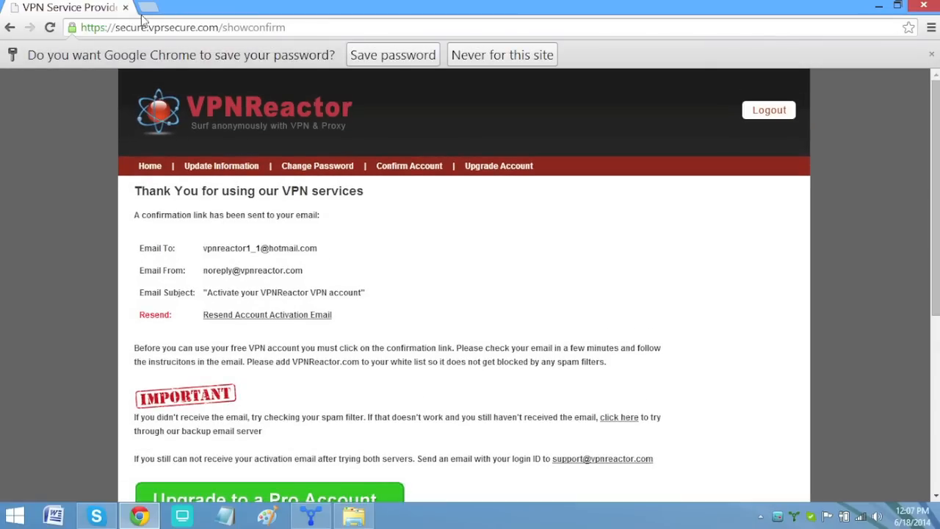
type("hotmail.com")
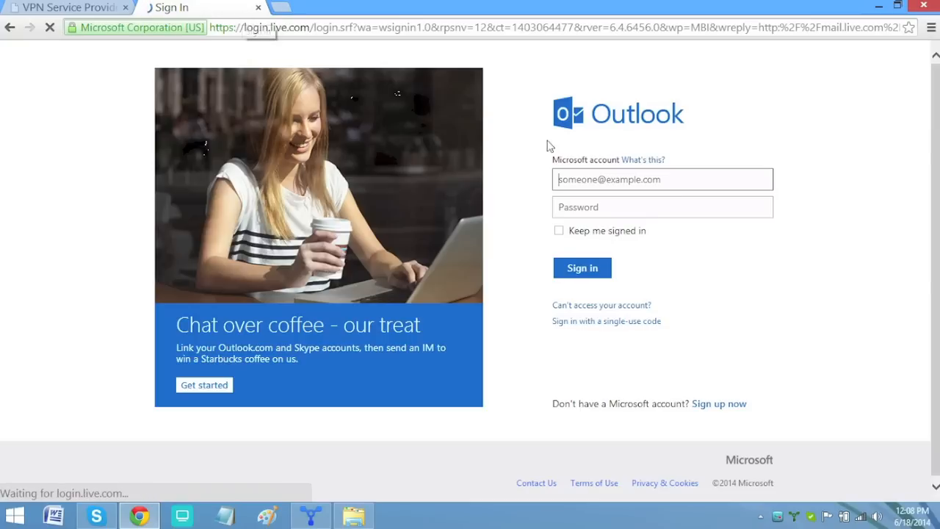
Sign in to Outlook.com with the Hotmail address and password
left_click(661, 180)
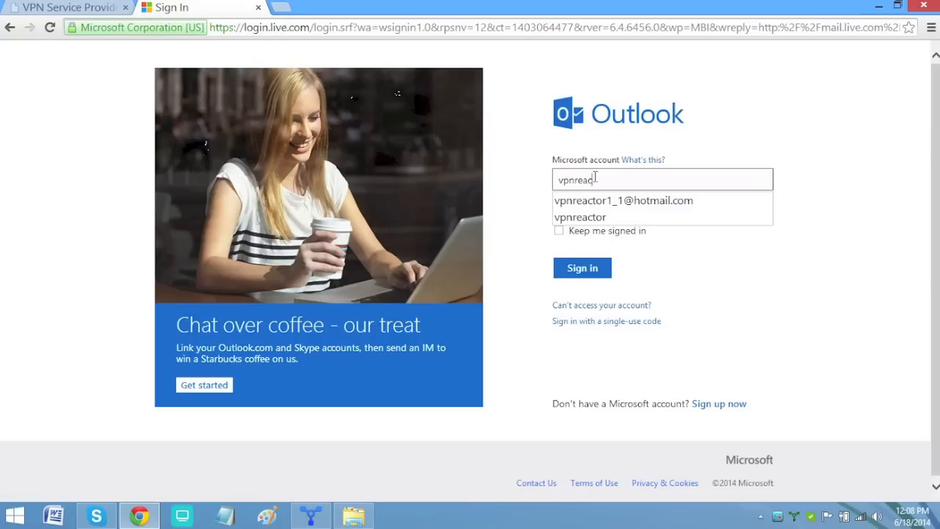
left_click(623, 200)
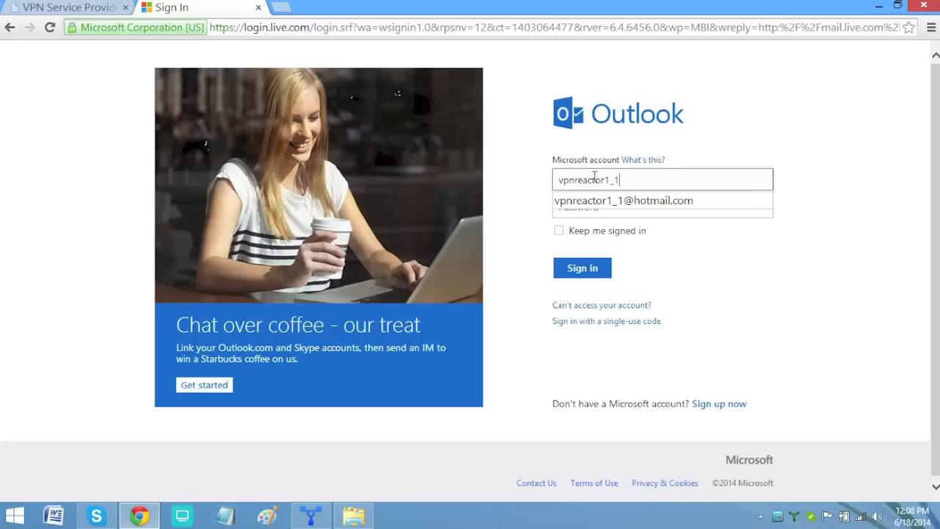
type("@hotmail.com")
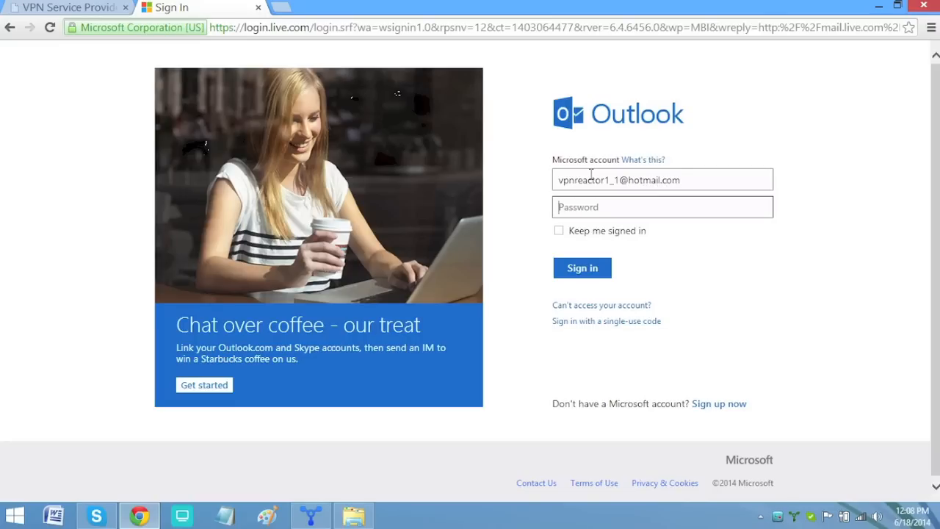
type("••••")
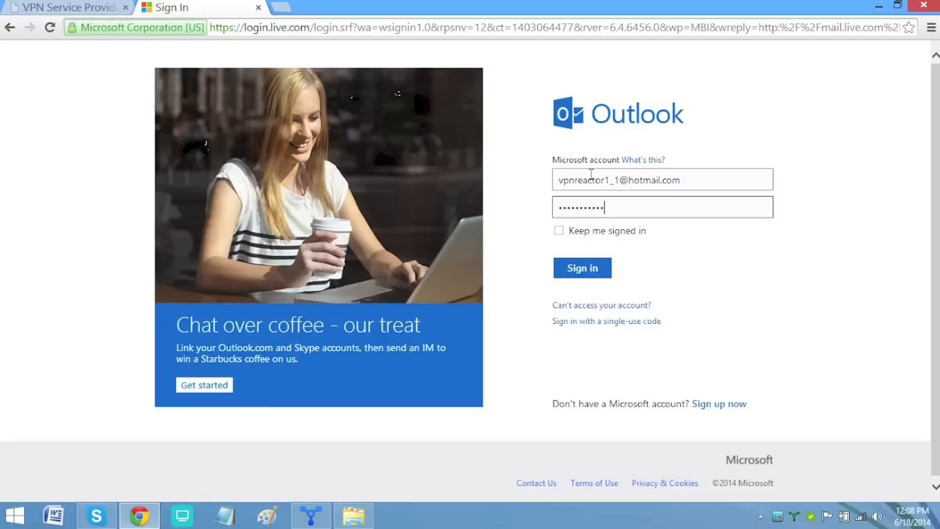
left_click(581, 267)
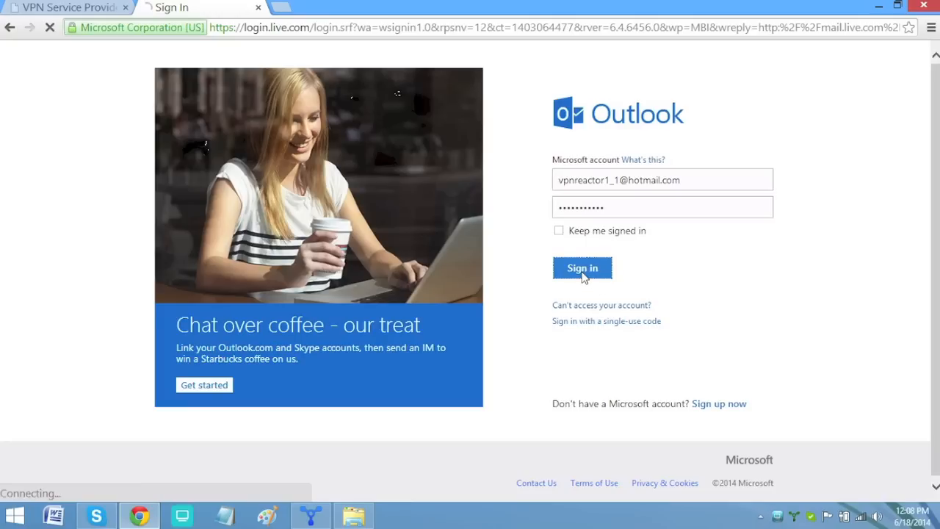
left_click(581, 267)
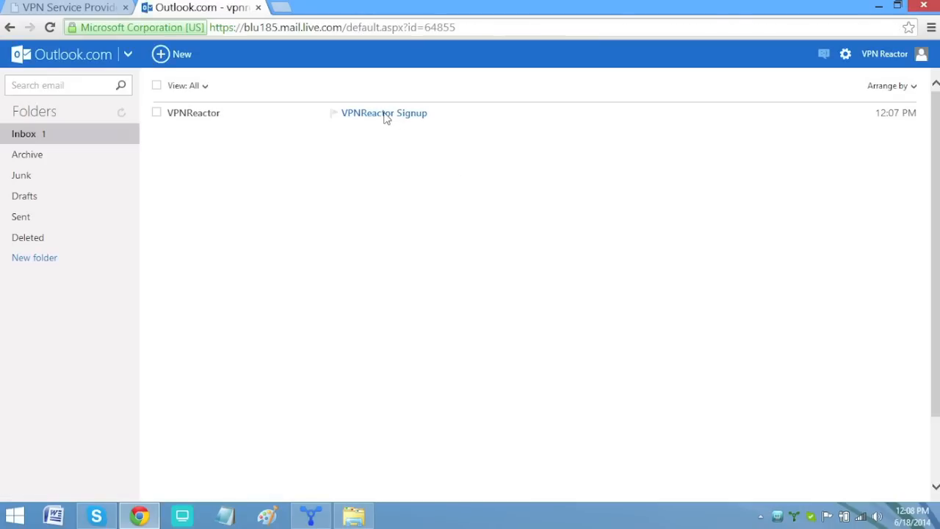
mouse_move(370, 119)
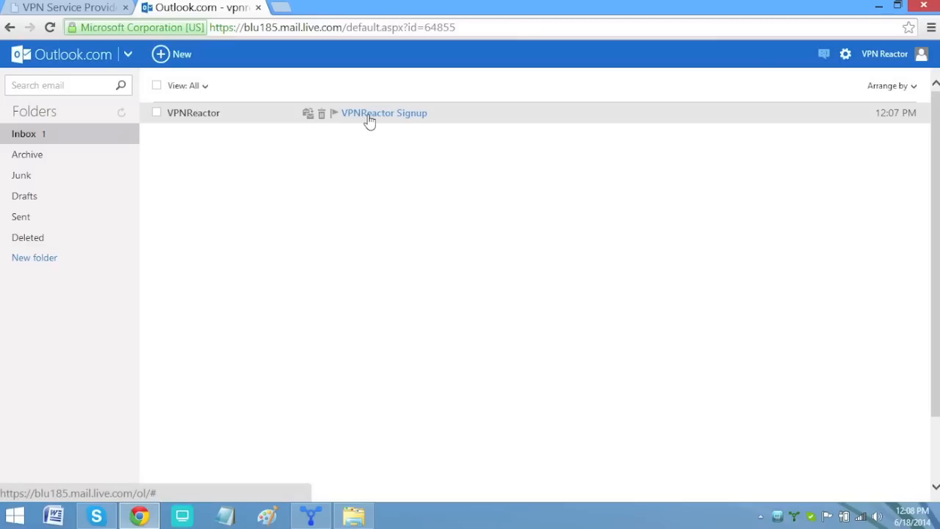
Open the 'VPNReactor Signup' message in the inbox
left_click(384, 112)
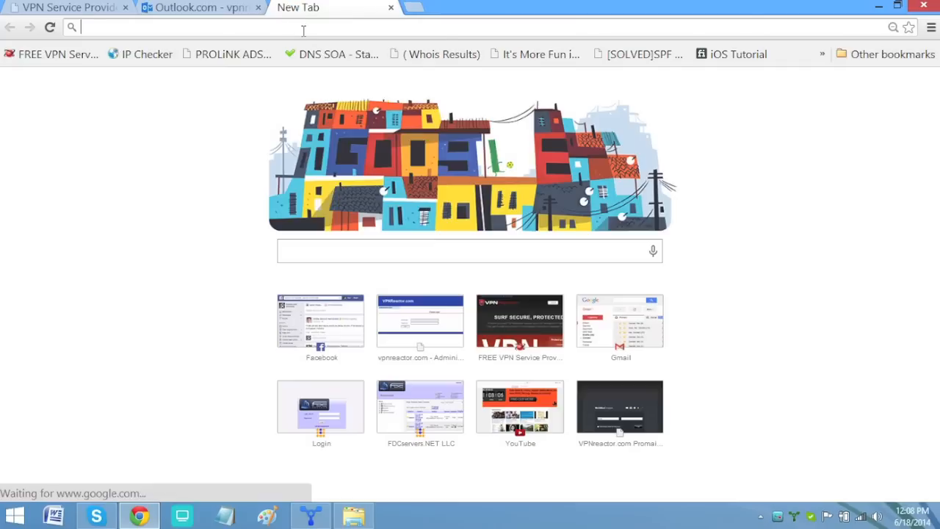
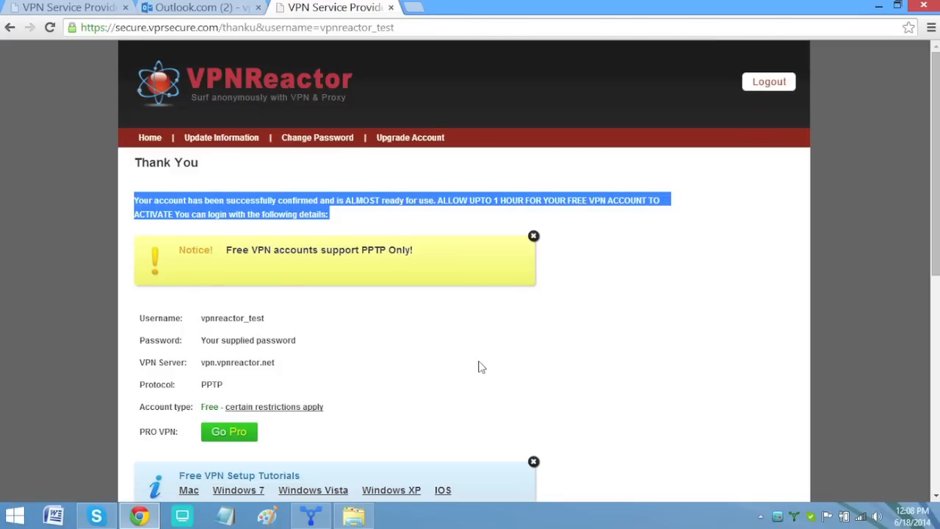
Review the Thank You page confirming activation and return to the mailbox tab
scroll("down", 3)
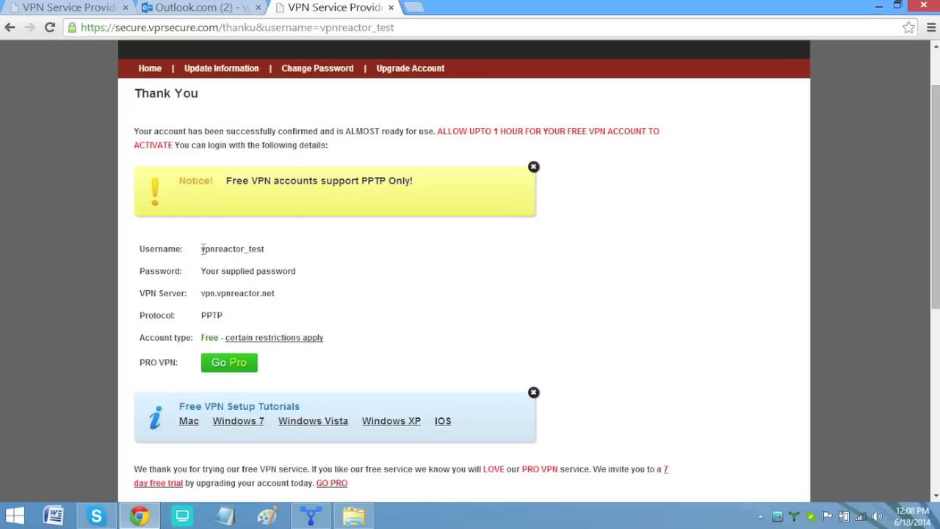
mouse_move(359, 278)
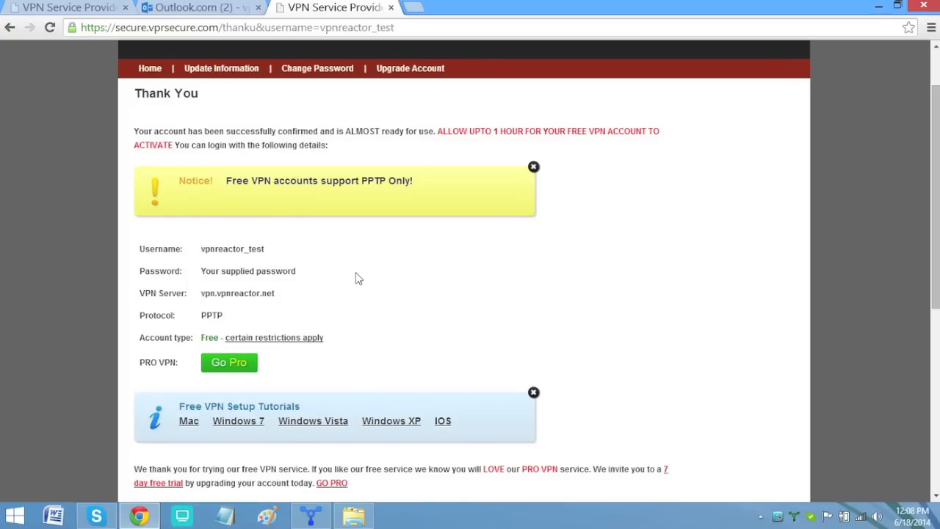
scroll("down", 3)
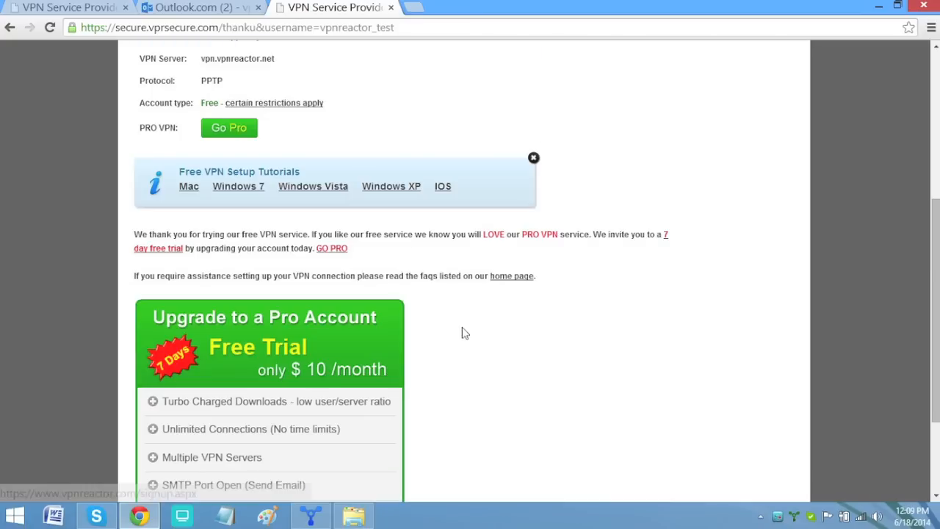
scroll("up", 3)
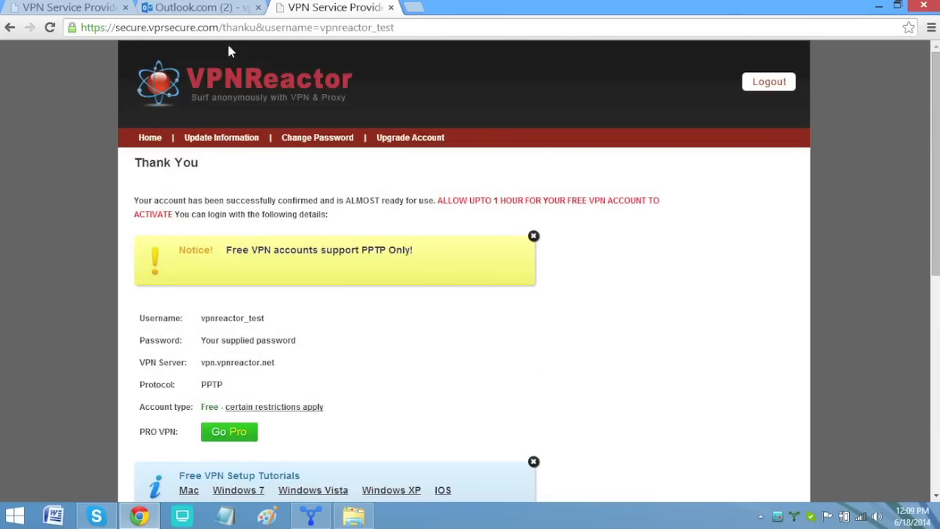
left_click(198, 8)
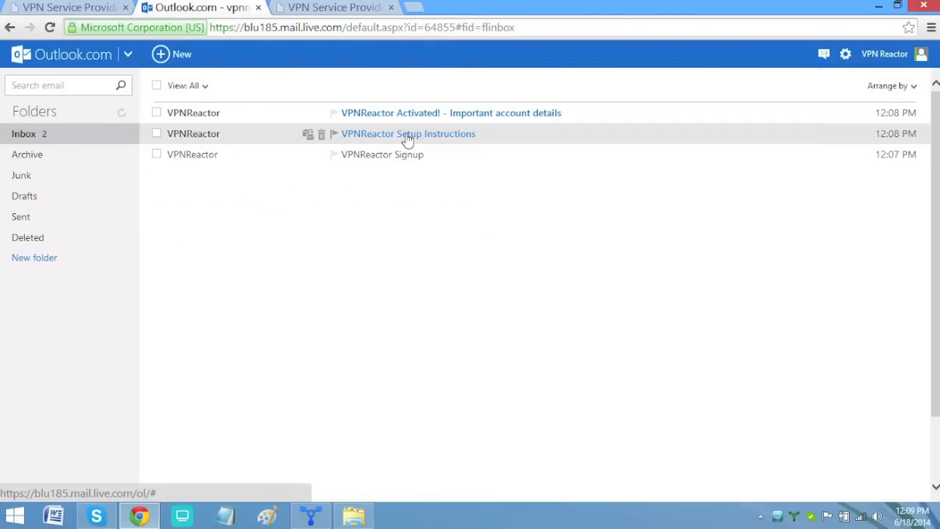
Open the 'VPNReactor Setup Instructions' email and follow its Windows download link
left_click(408, 134)
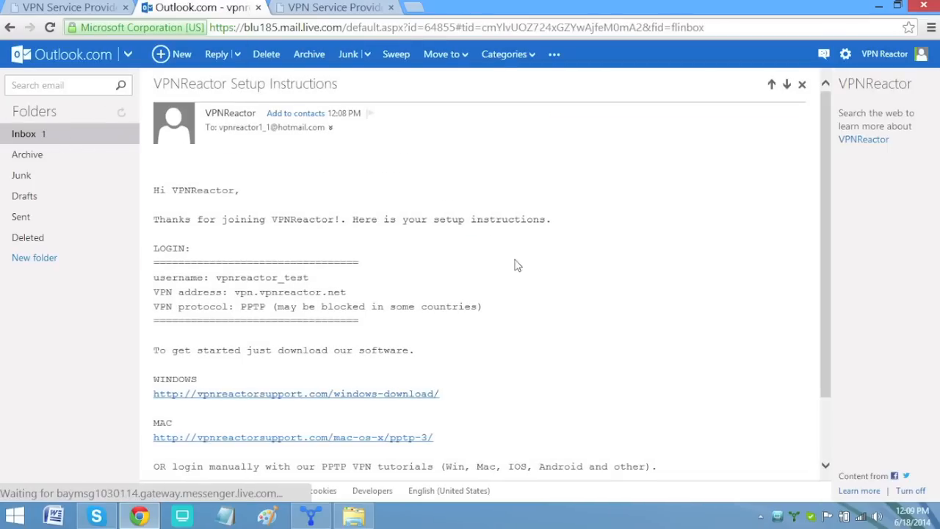
scroll("down", 3)
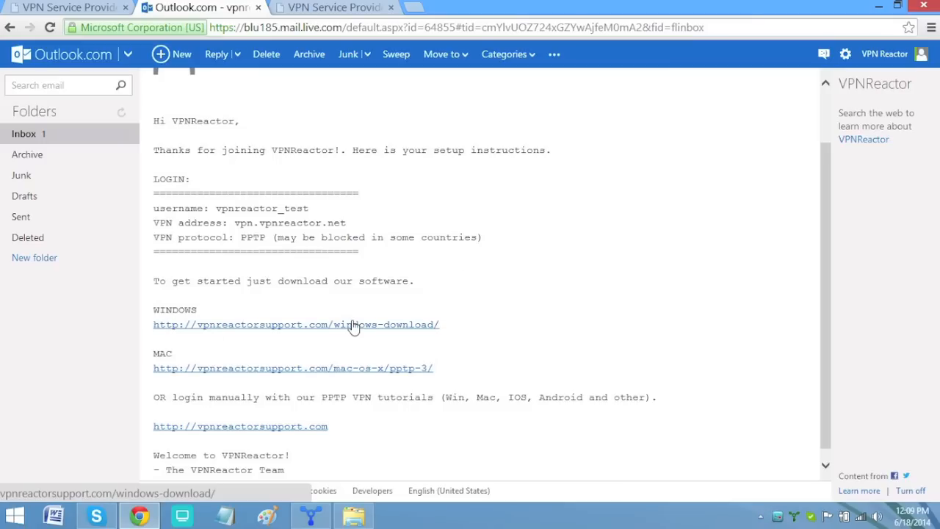
left_click(296, 324)
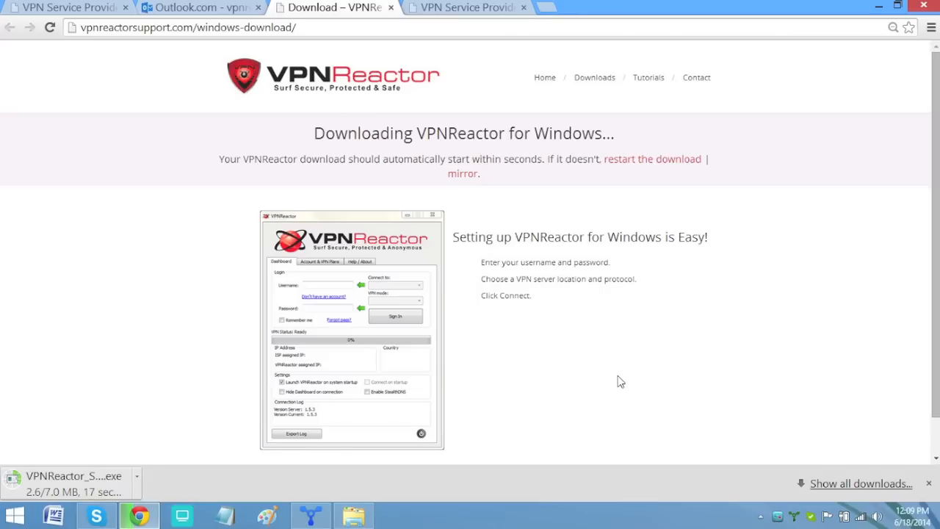
mouse_move(597, 382)
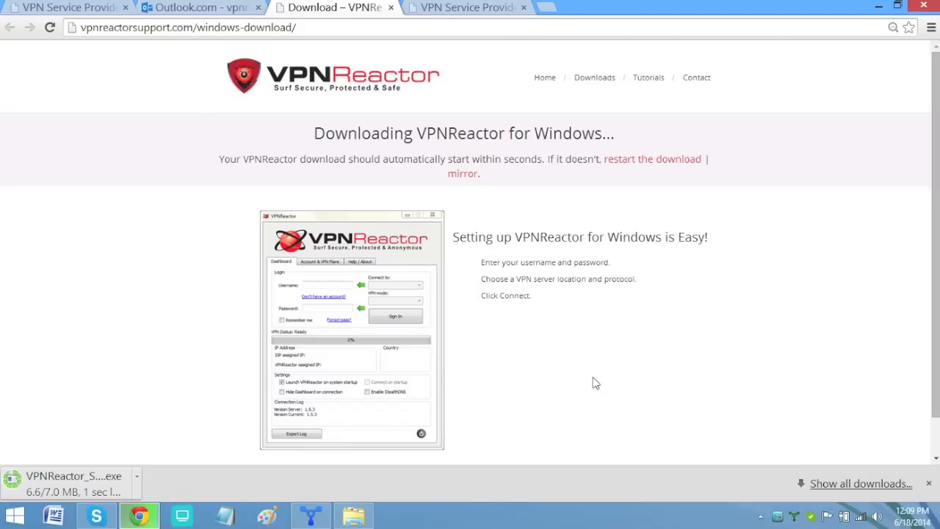
mouse_move(580, 385)
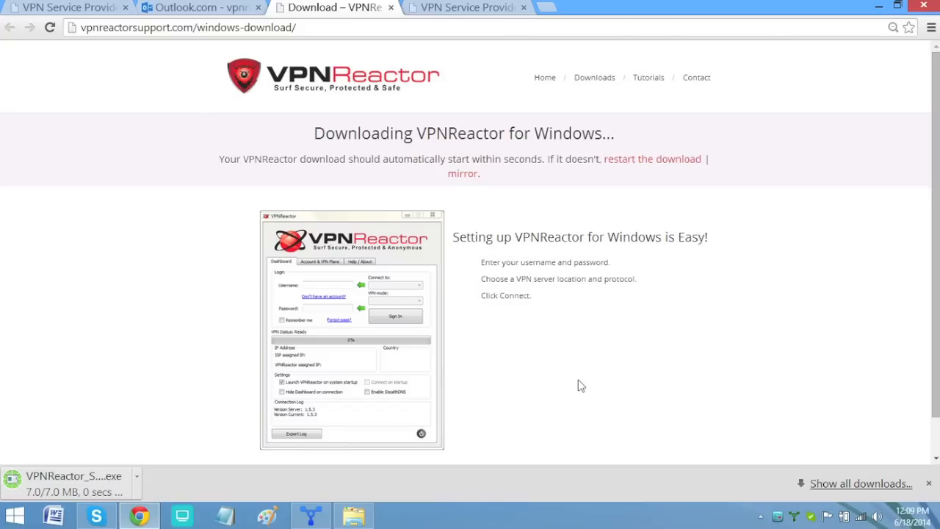
Launch the downloaded VPNReactor_Setup.exe and minimize Chrome
scroll("down", 3)
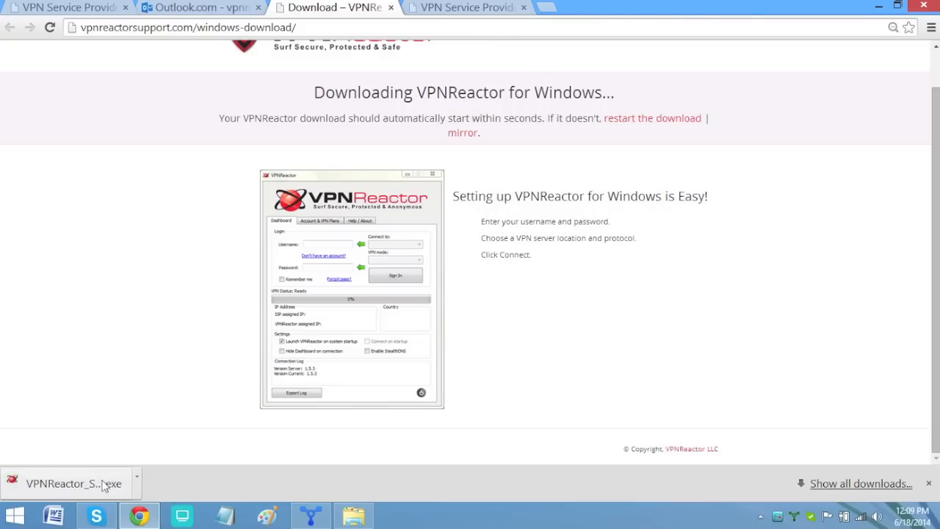
left_click(73, 483)
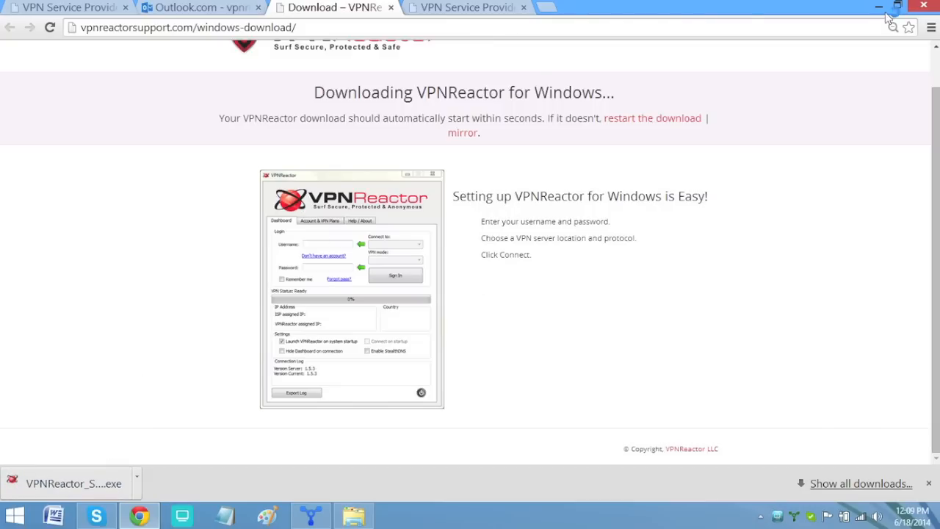
left_click(74, 483)
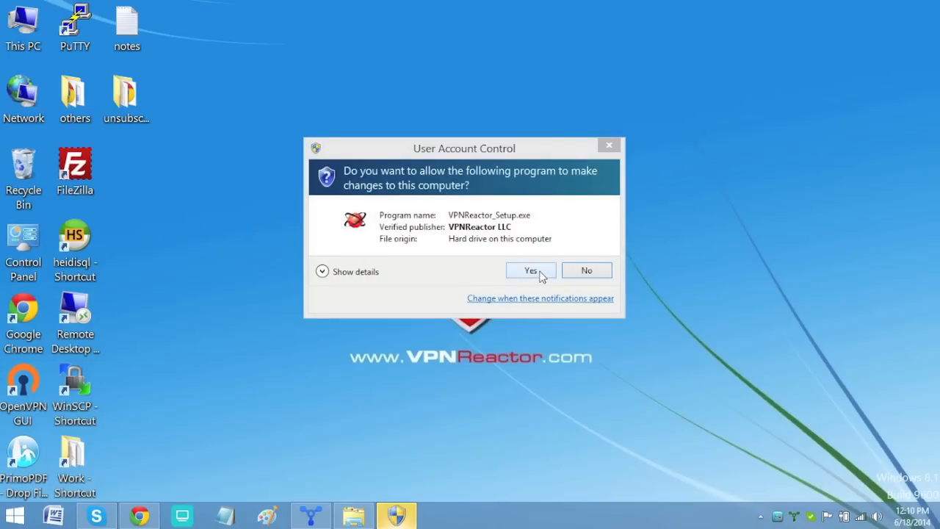
Allow the installer, install VPNReactor to the default folder and finish with launch enabled
left_click(530, 271)
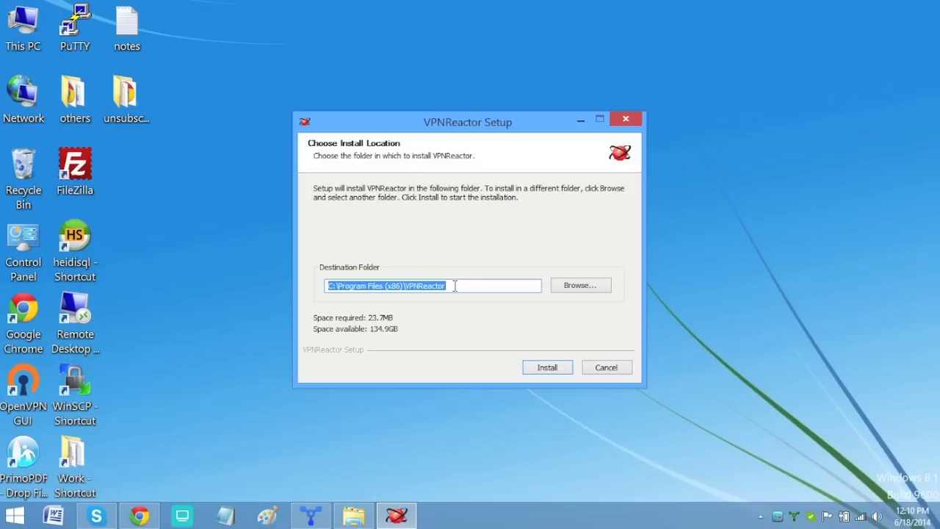
left_click(547, 367)
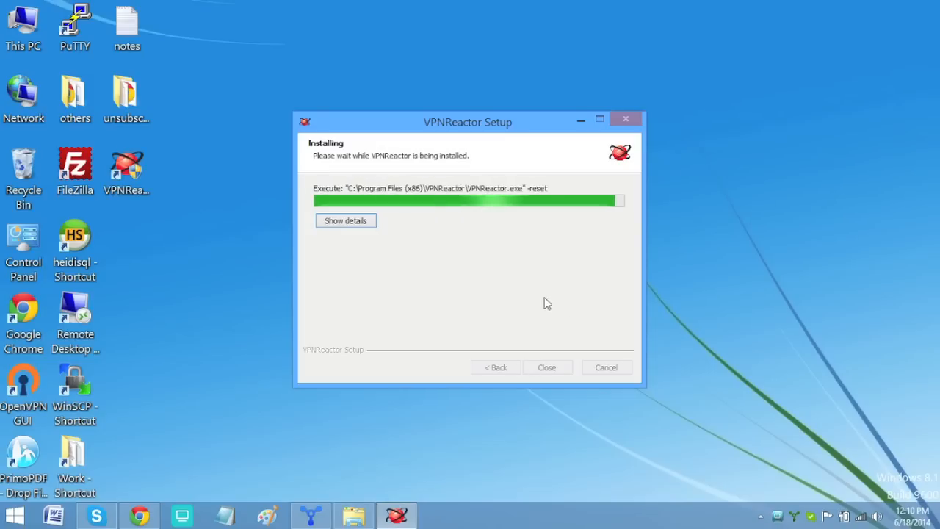
mouse_move(723, 294)
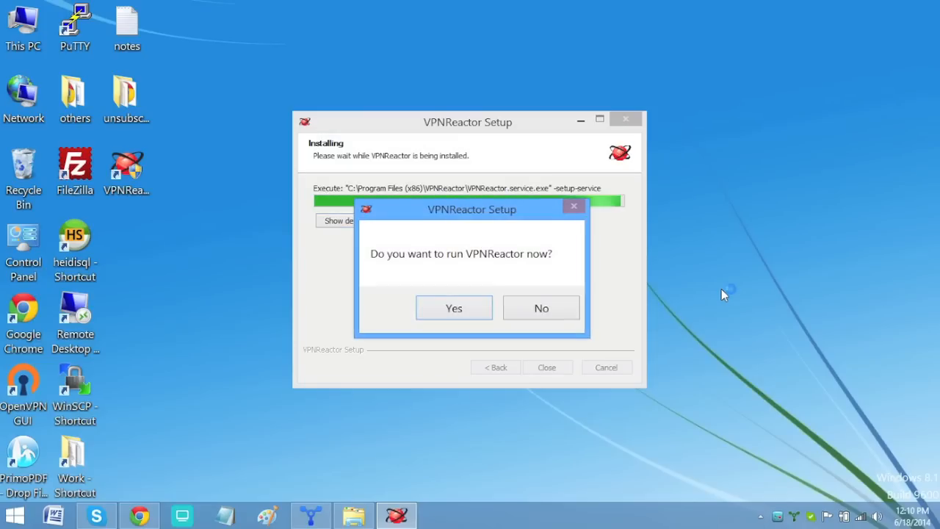
left_click(453, 308)
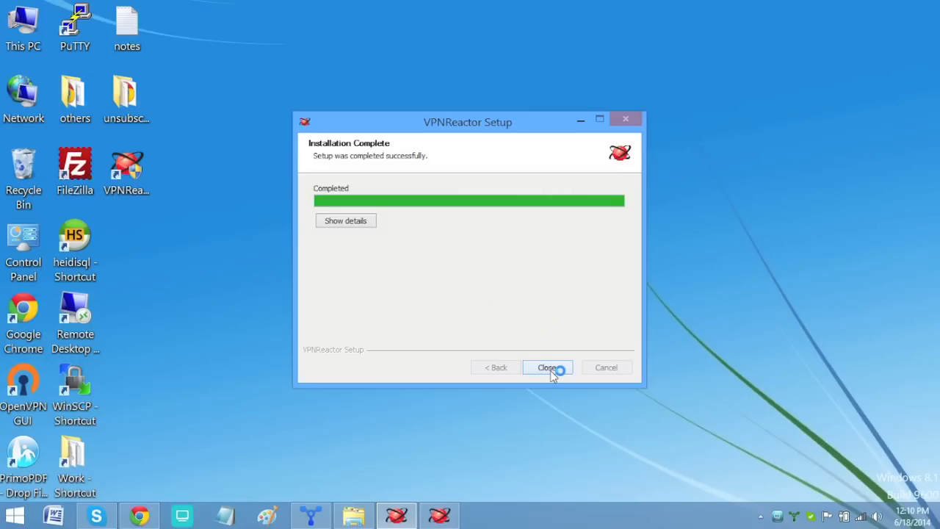
left_click(546, 368)
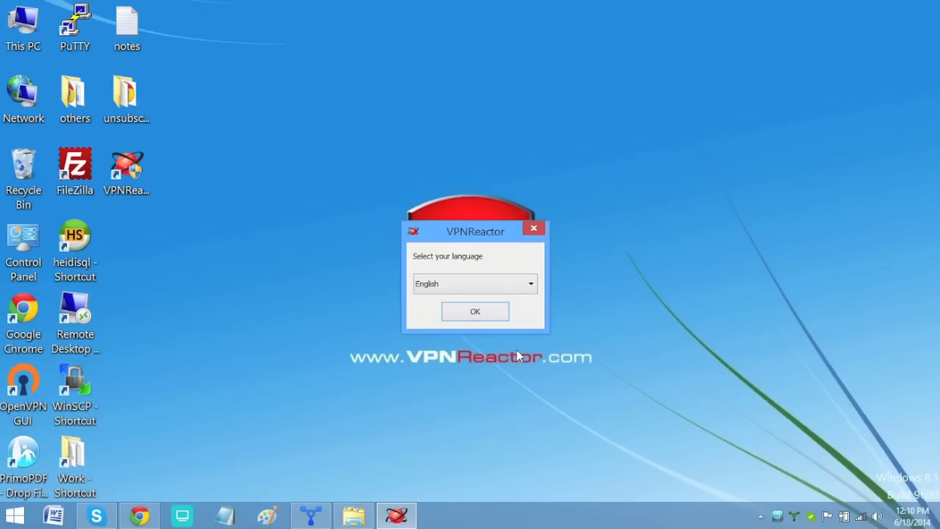
Keep English as the language and enter the vpnreactor_test username and password
left_click(474, 311)
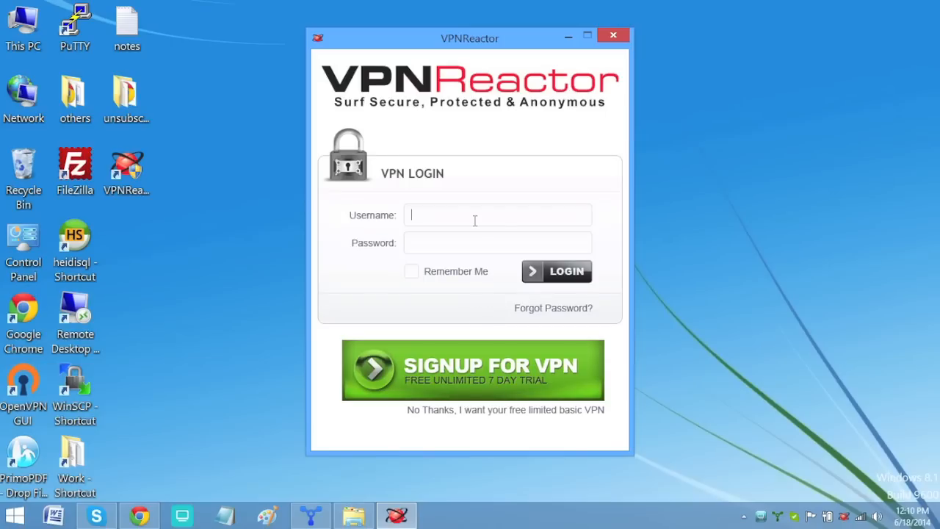
mouse_move(476, 218)
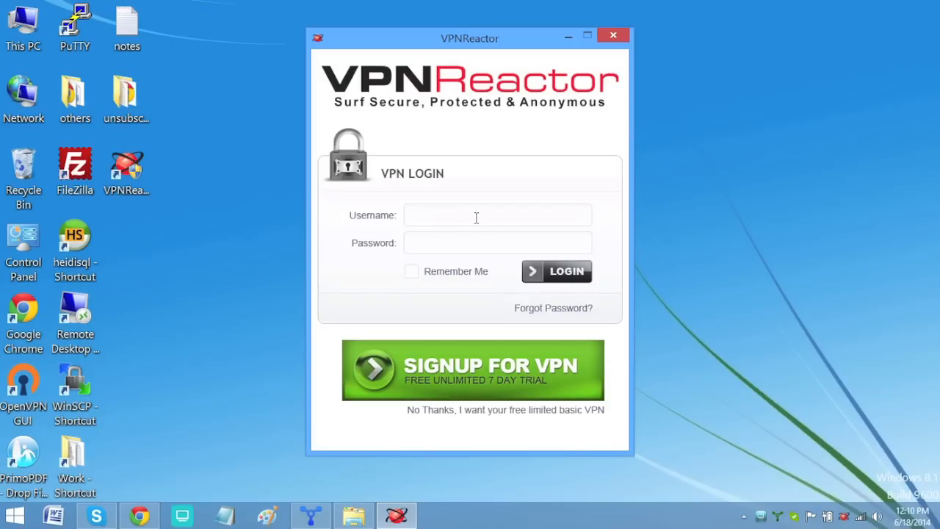
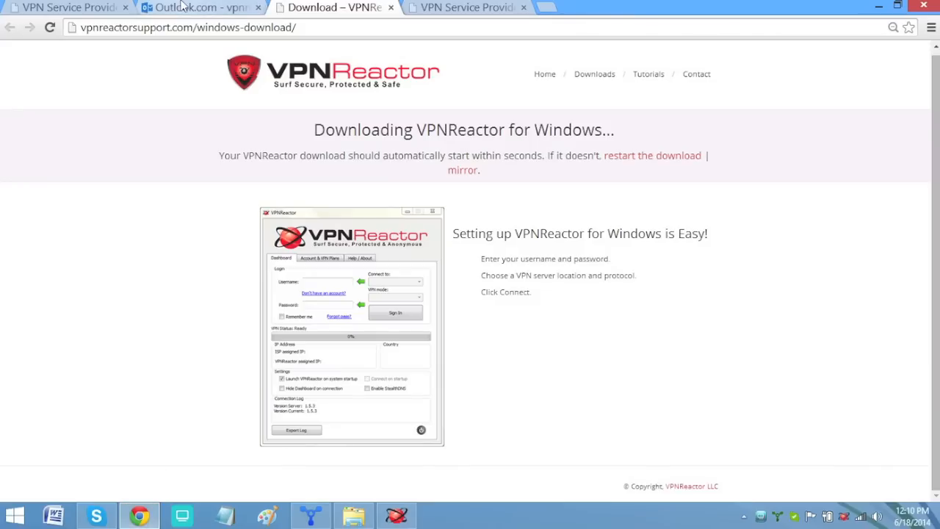
left_click(462, 7)
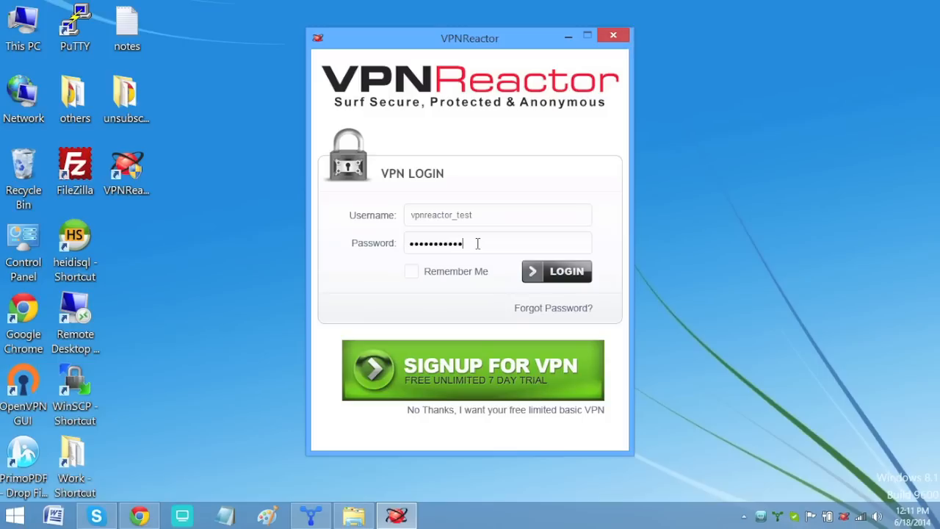
mouse_move(557, 270)
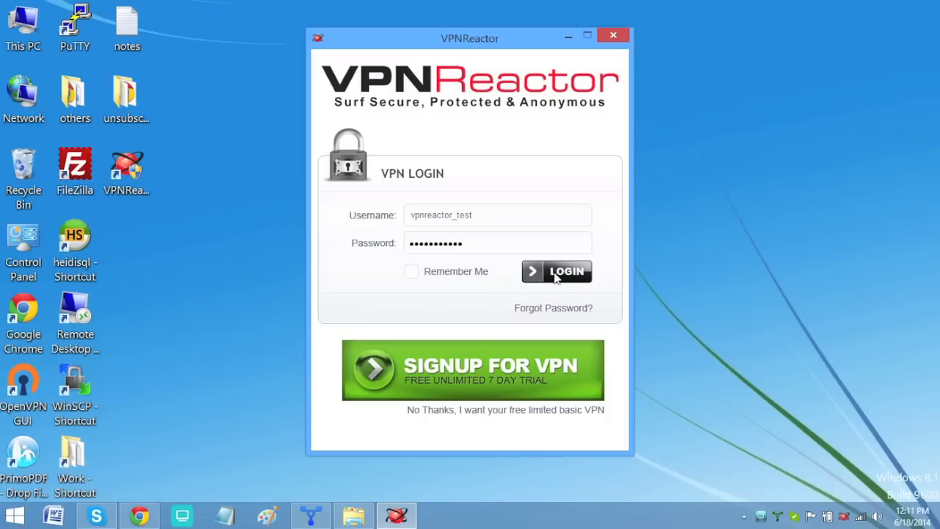
Toggle Remember Me off again, log in, and accept the server update and restart
left_click(412, 271)
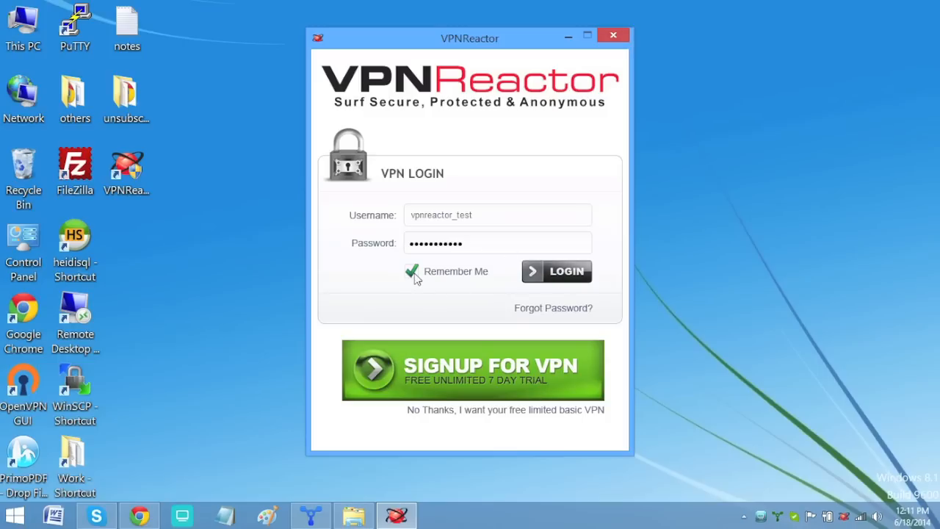
left_click(411, 270)
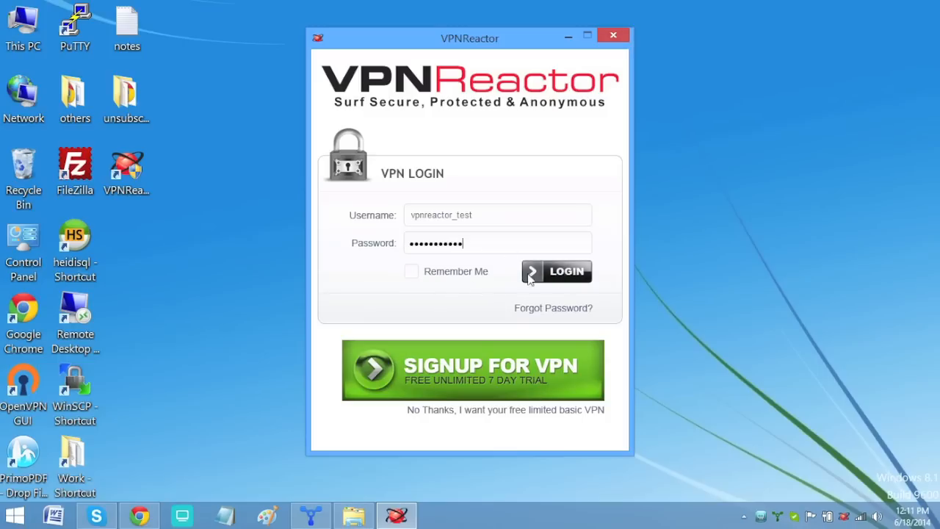
left_click(557, 270)
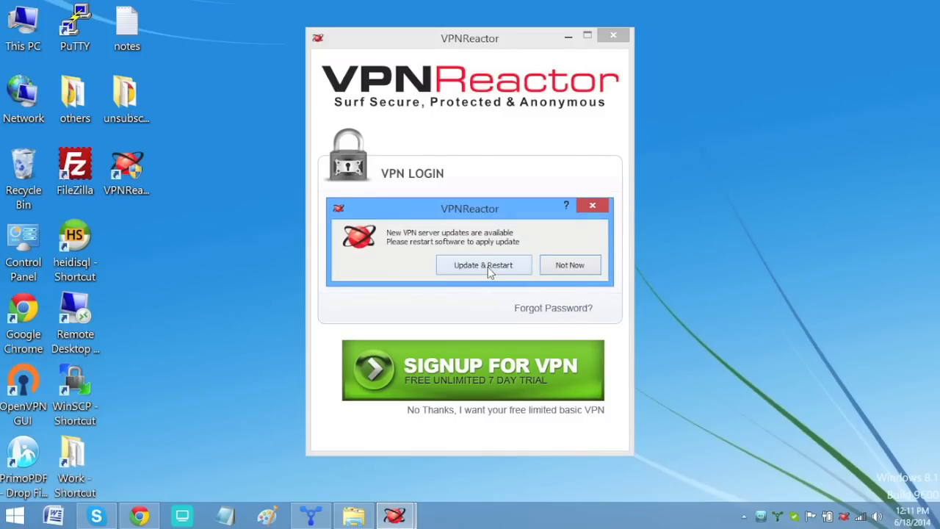
left_click(483, 264)
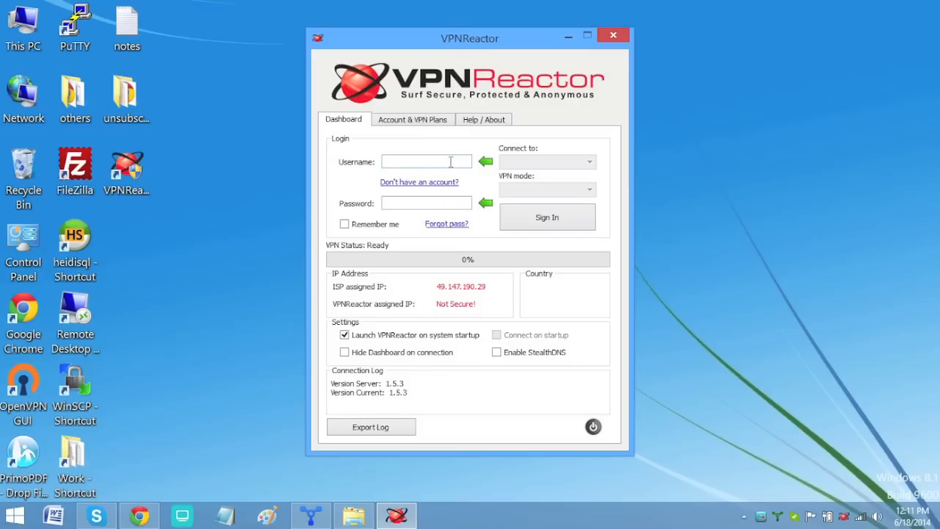
Sign in to the dashboard as vpnreactor_test with Remember me ticked
type("vpnreactor_test")
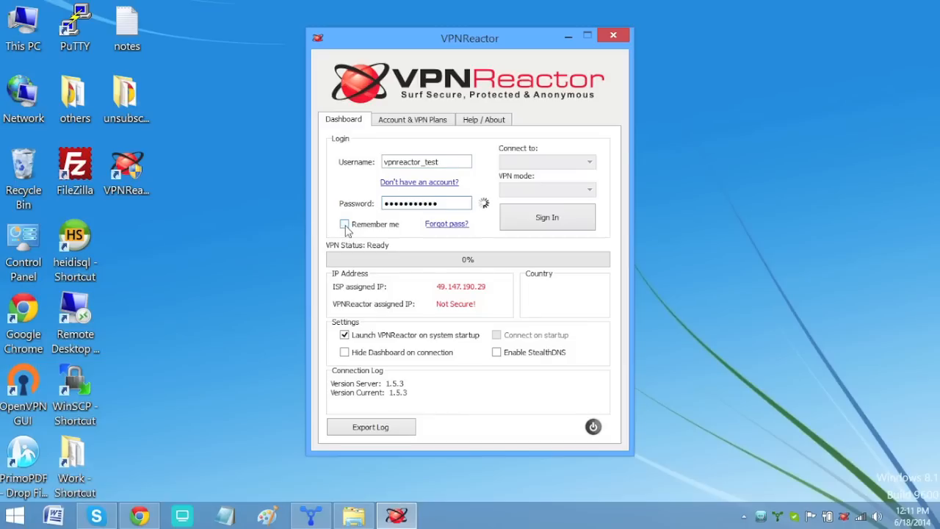
left_click(344, 223)
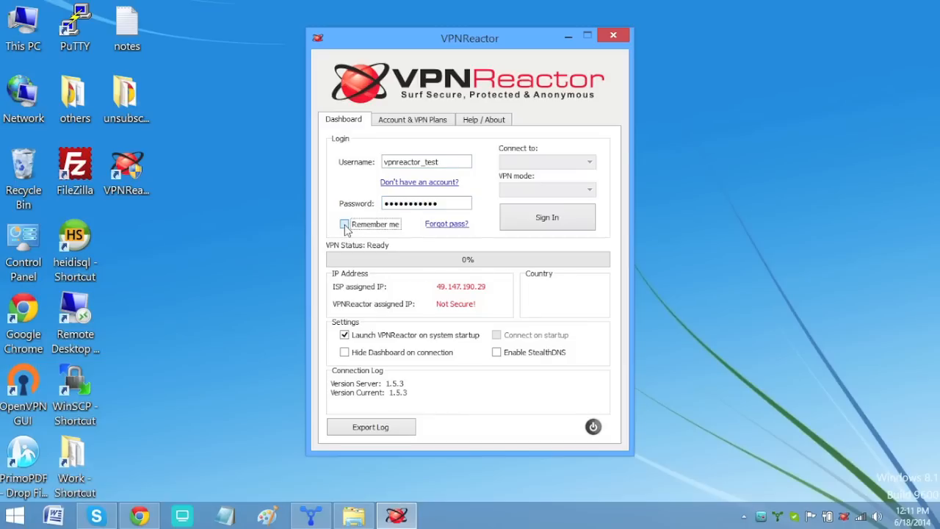
left_click(343, 224)
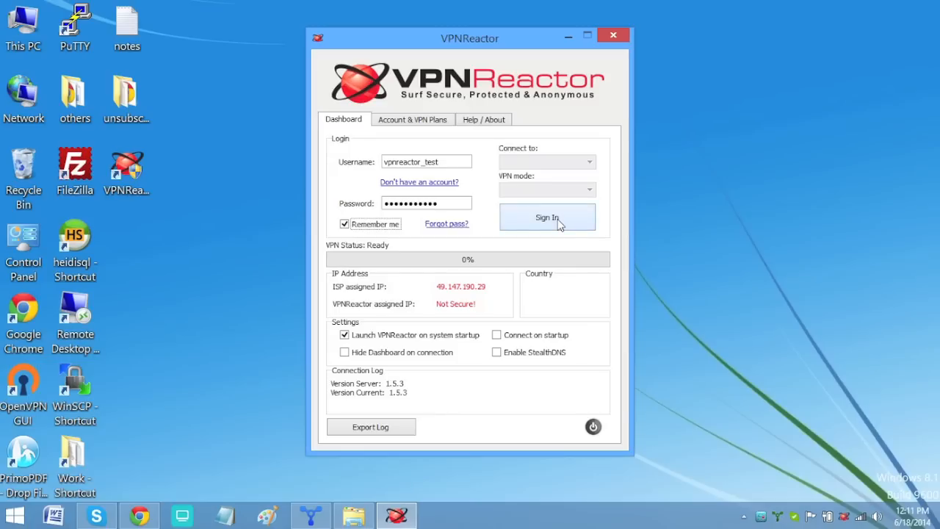
mouse_move(523, 254)
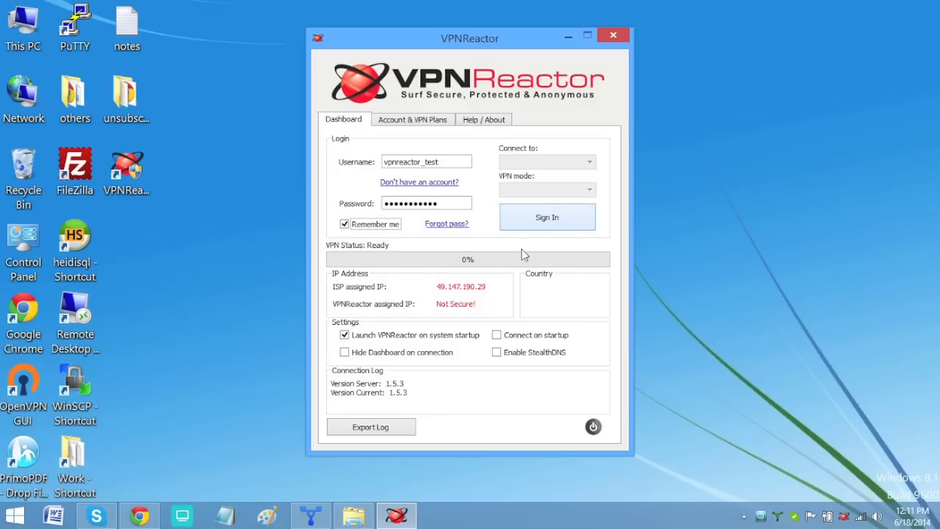
left_click(546, 218)
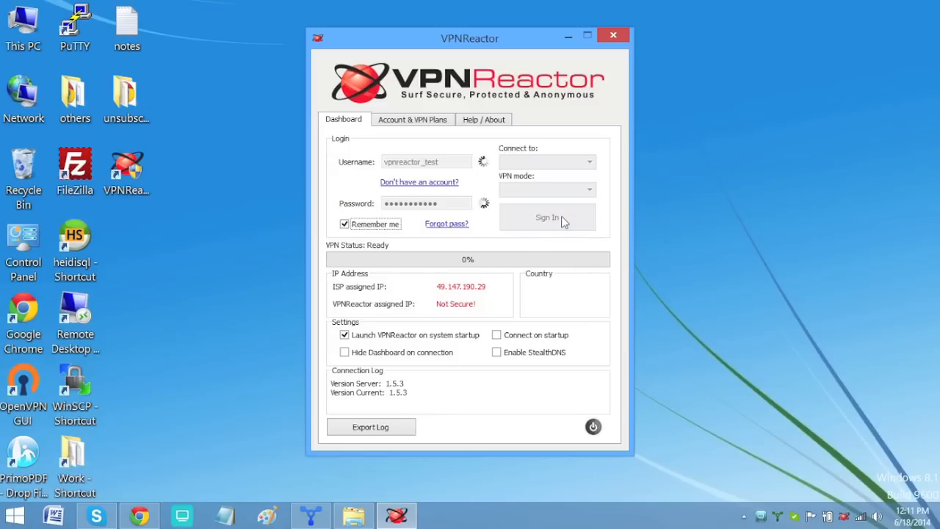
left_click(546, 218)
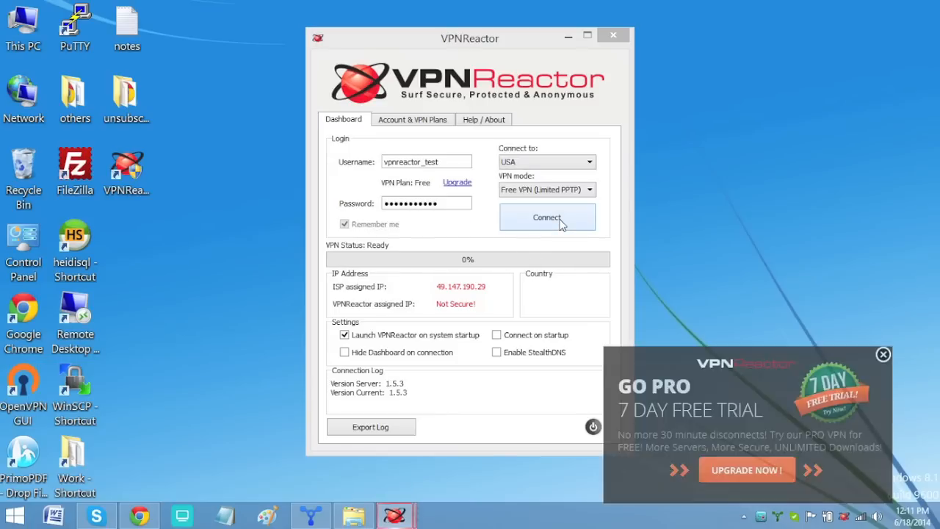
Dismiss the Go Pro popup, choose Free VPN (Limited PPTP) mode and connect to the USA server
left_click(883, 354)
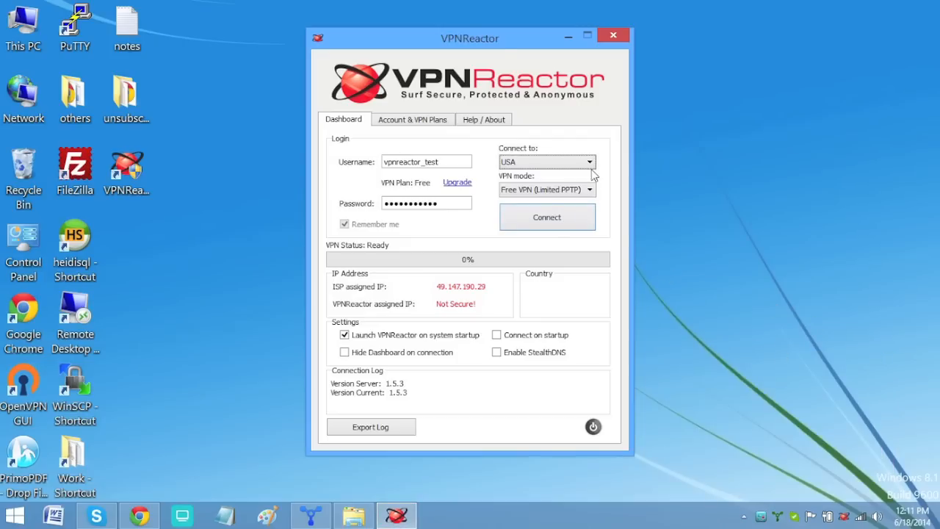
left_click_drag(470, 38, 690, 35)
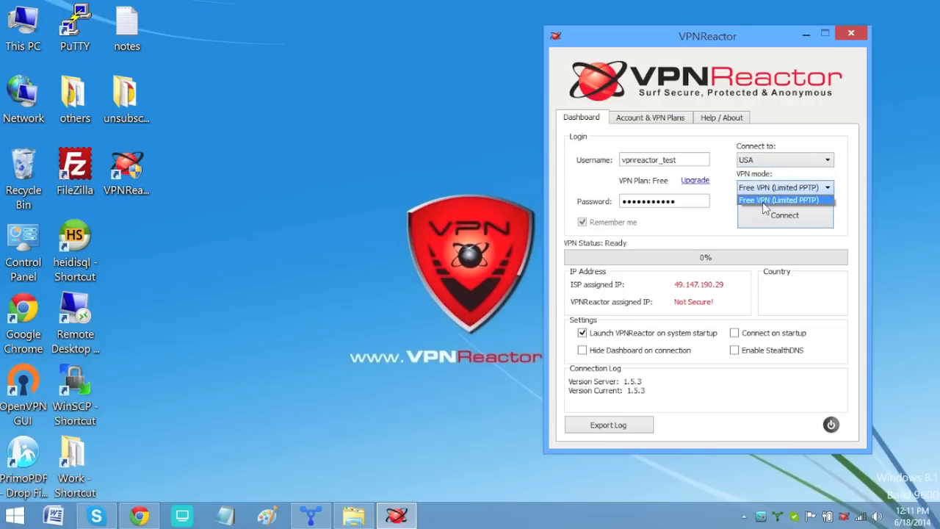
left_click(766, 200)
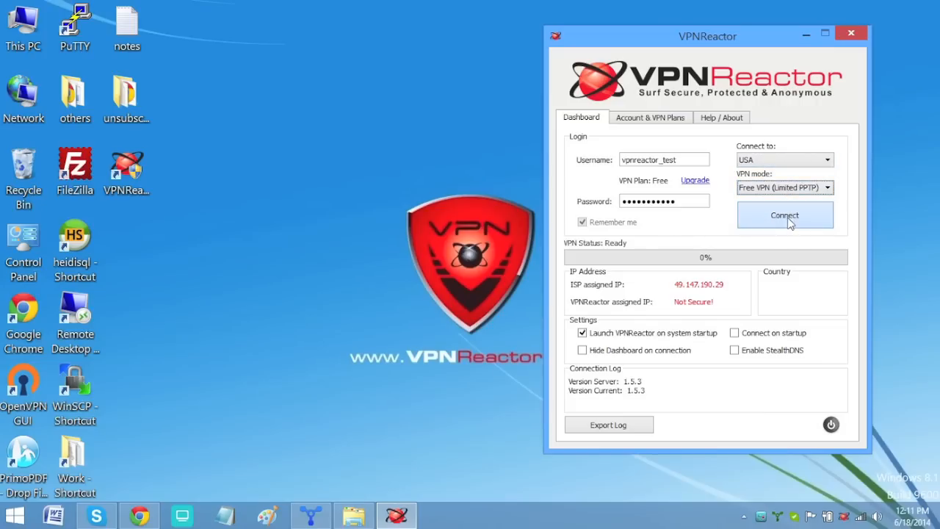
left_click(785, 215)
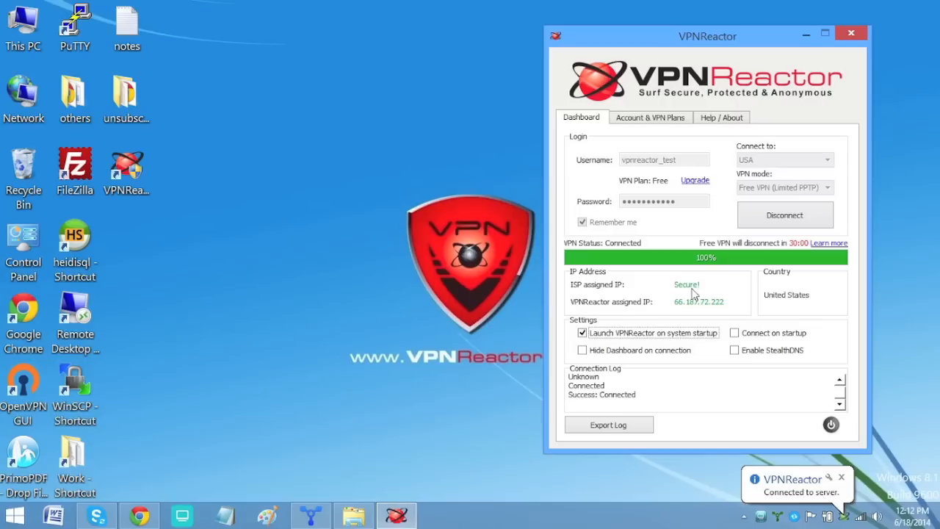
mouse_move(720, 295)
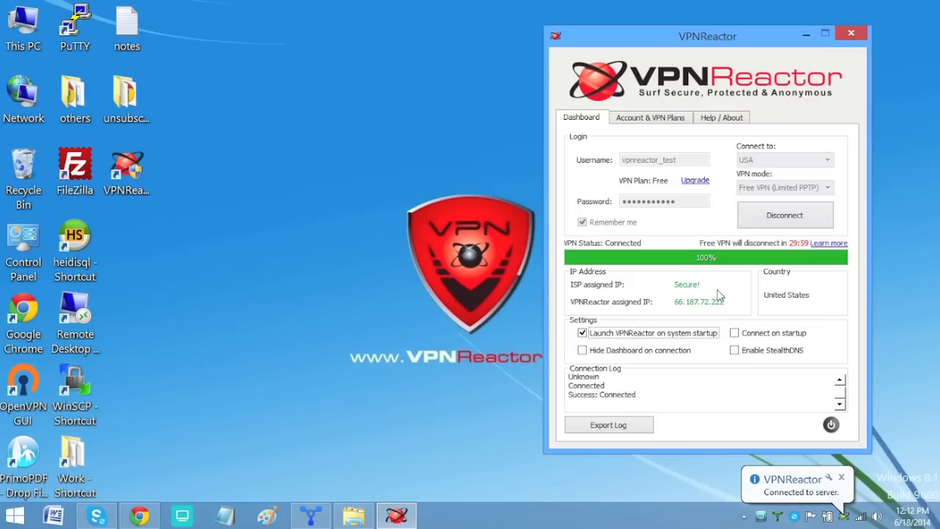
mouse_move(789, 308)
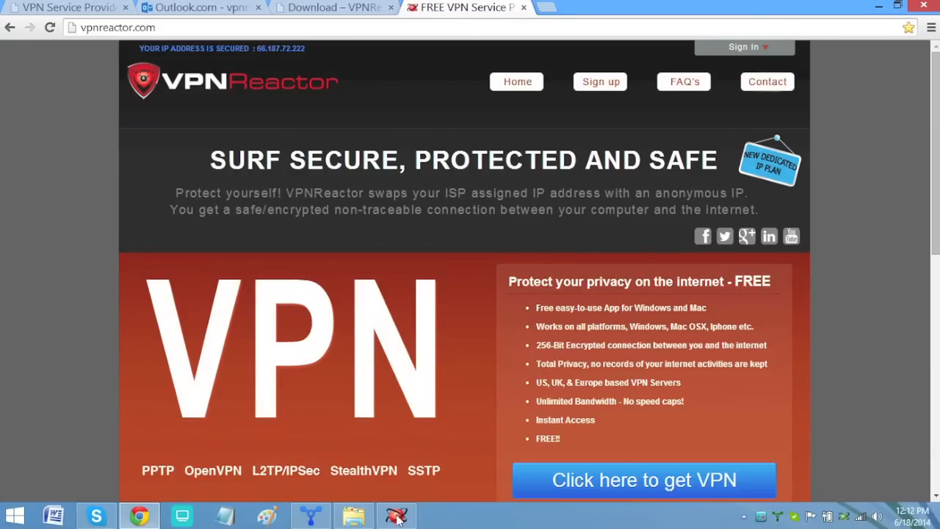
left_click(397, 514)
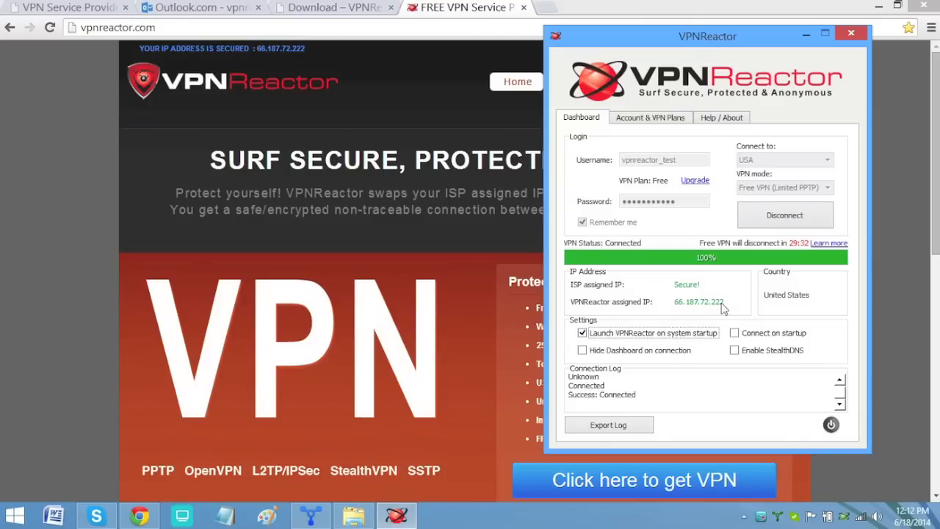